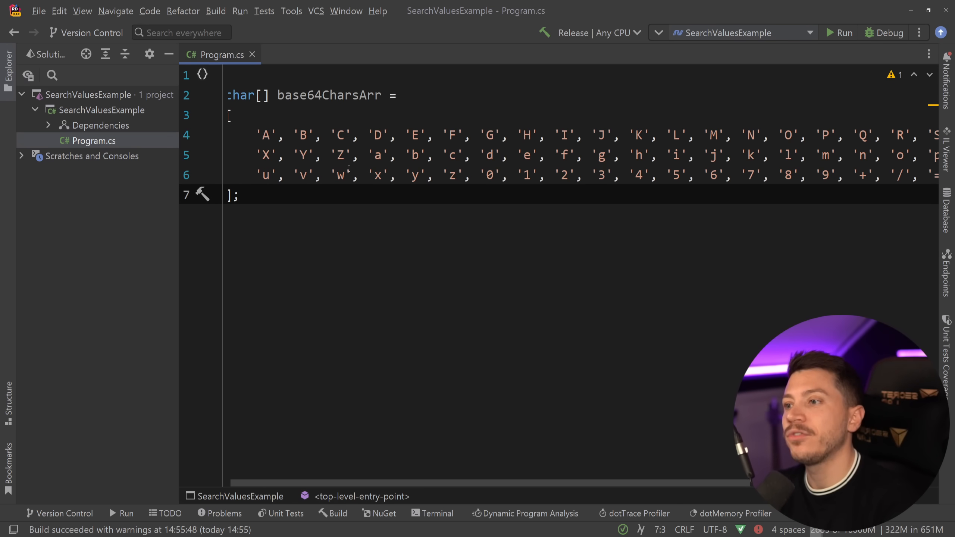
Declare var exampleText = "as89dha98d"; below the base64CharsArr array
scroll(right, 3)
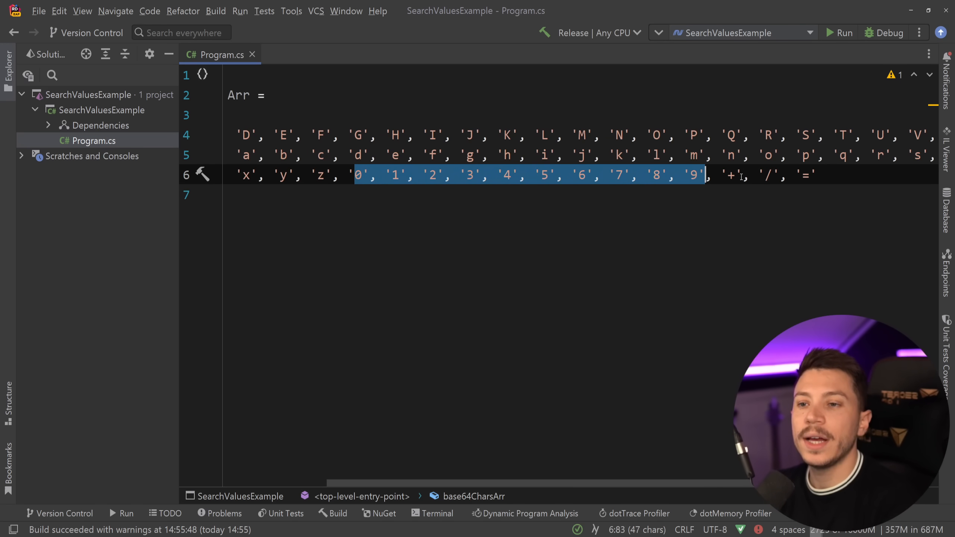
click(804, 175)
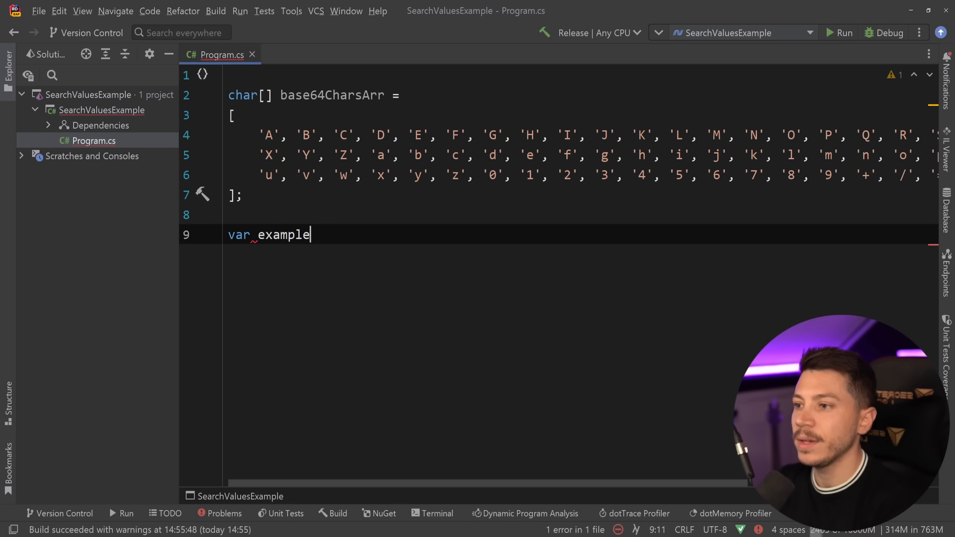
text(Text = ")
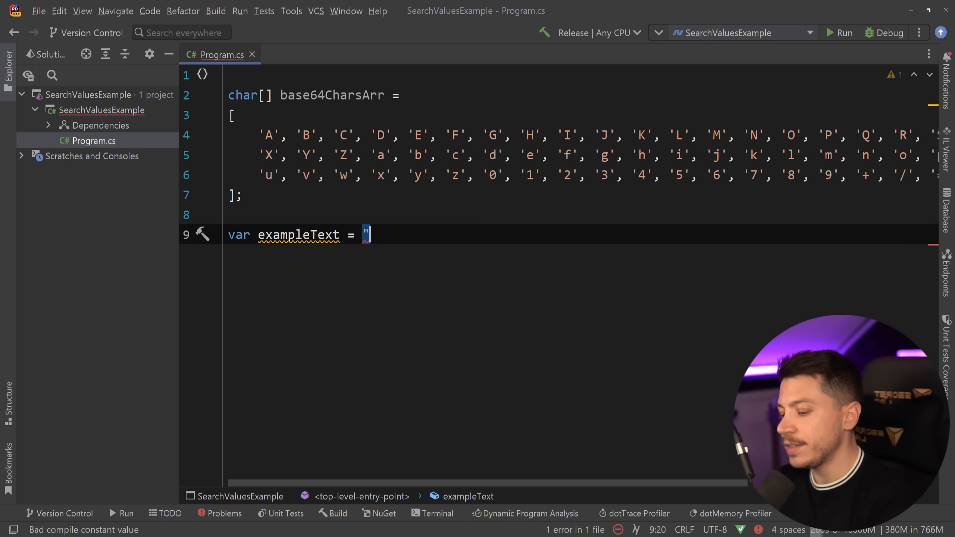
text(as89dha98d";)
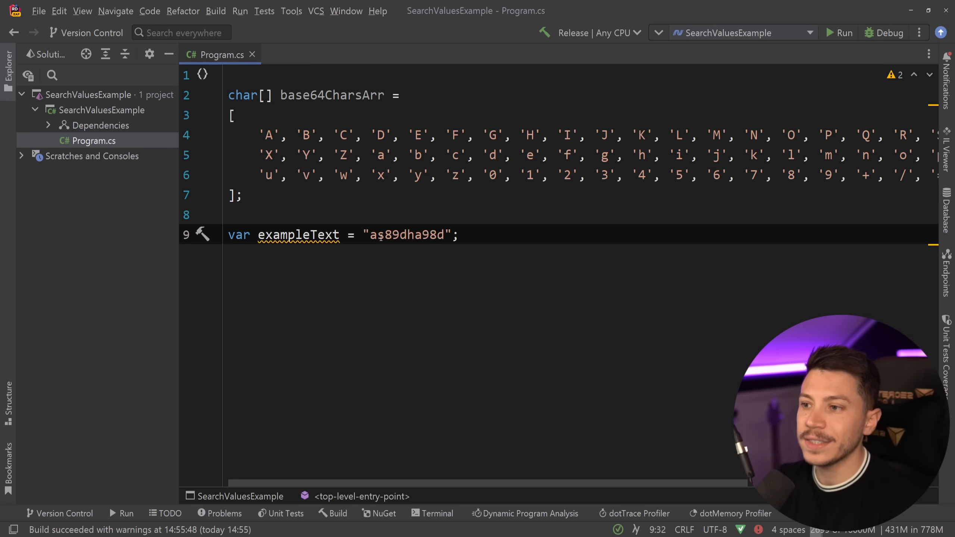
Insert the invalid ^ and $ characters into the exampleText string
drag(259, 135, 341, 175)
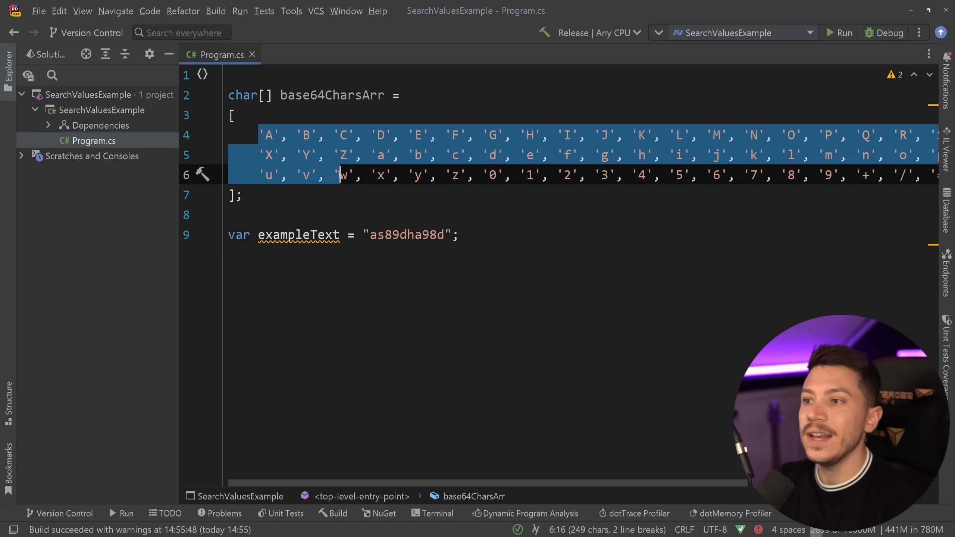
click(244, 195)
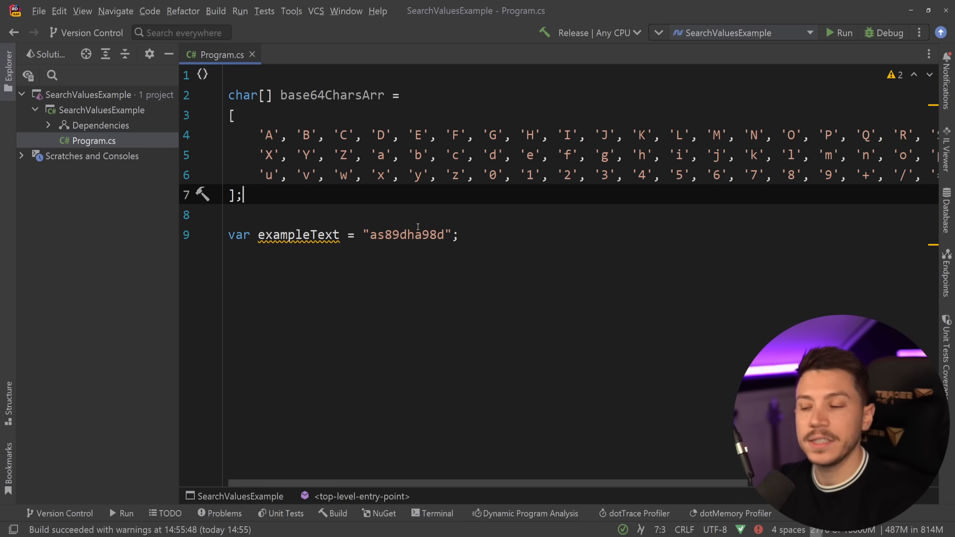
text(^)
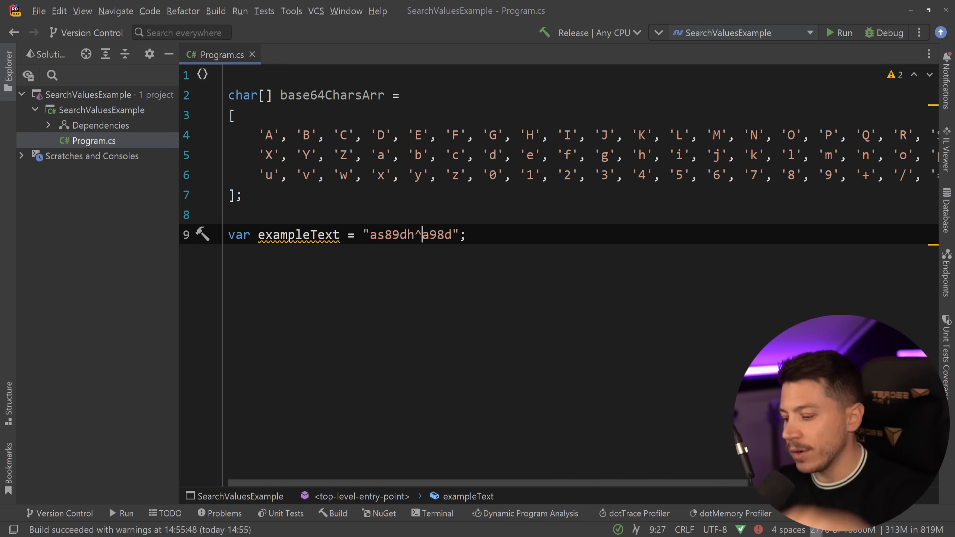
text($)
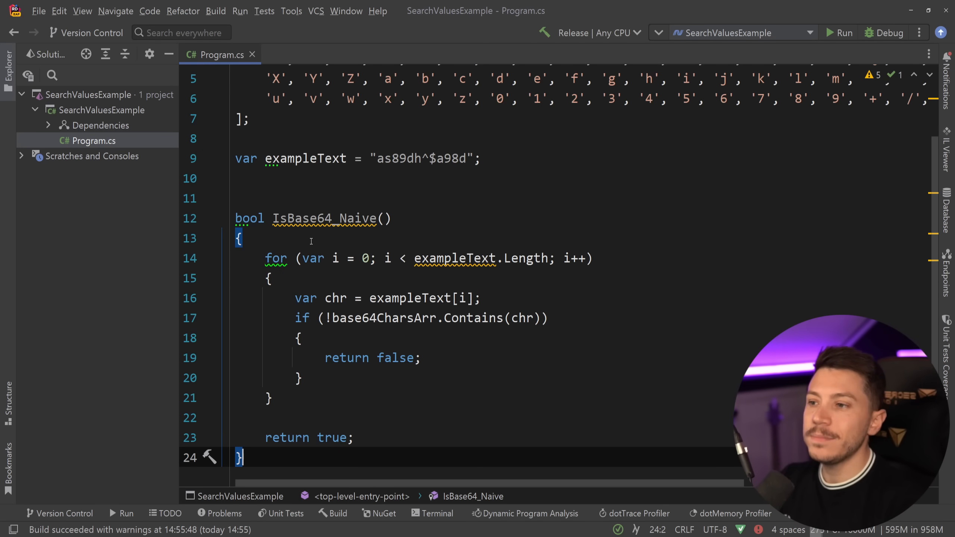
Print IsBase64_Naive() via Console.WriteLine and run the program to see the result
click(240, 238)
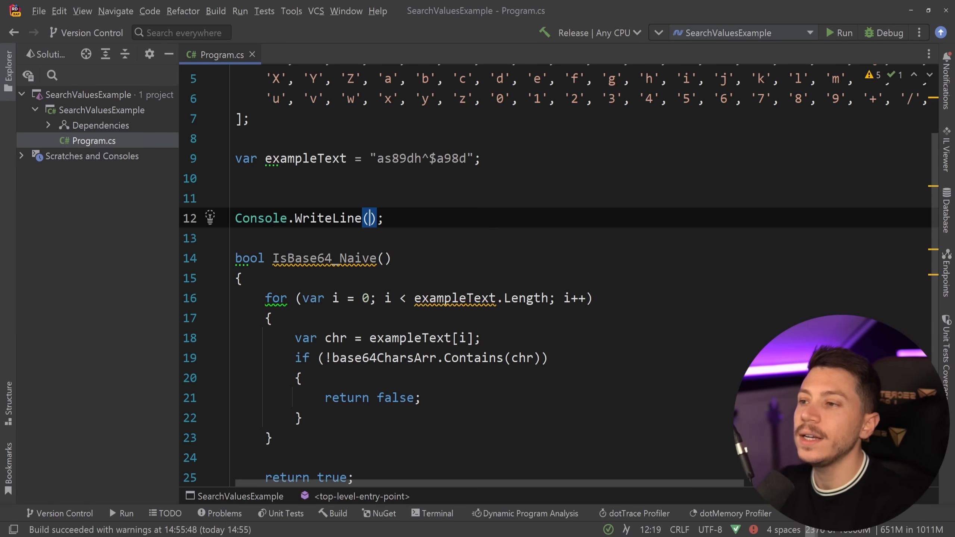
text(IsBase64_Naive()
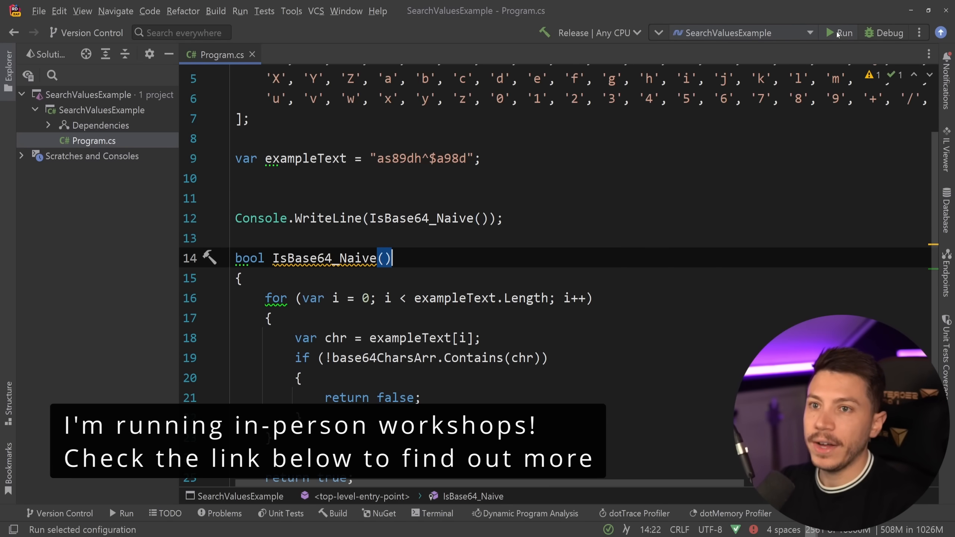
click(844, 32)
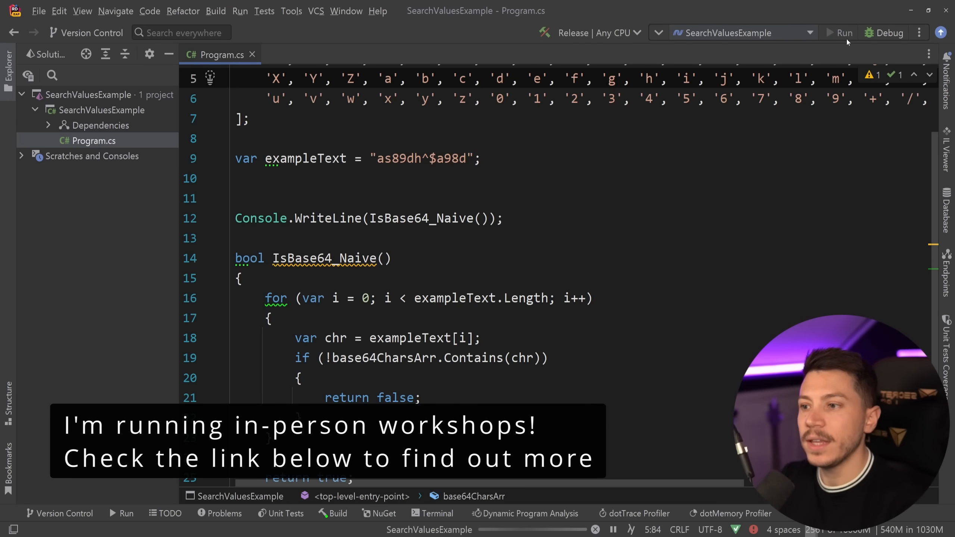
click(844, 32)
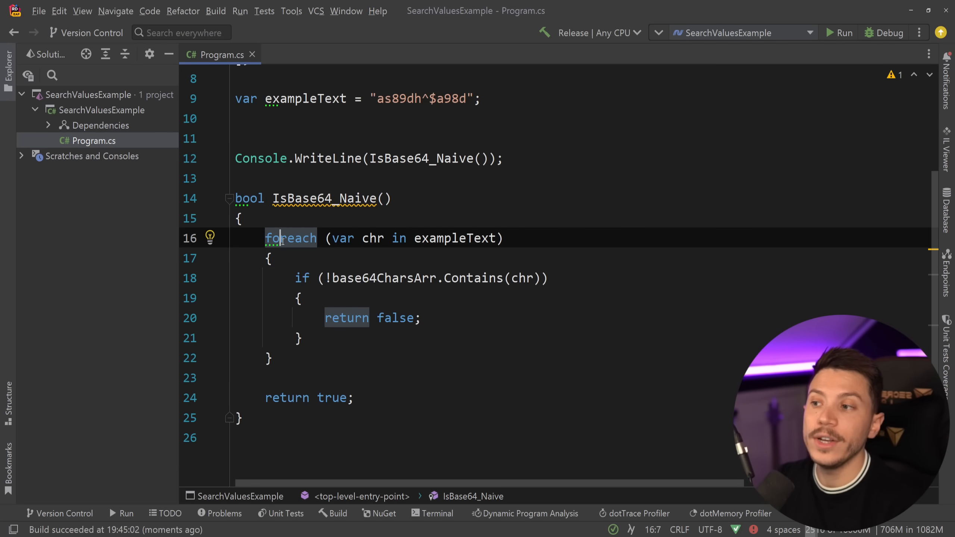
Replace the ^$ in exampleText with = so the string is valid as89dha98d=, then rerun
click(210, 238)
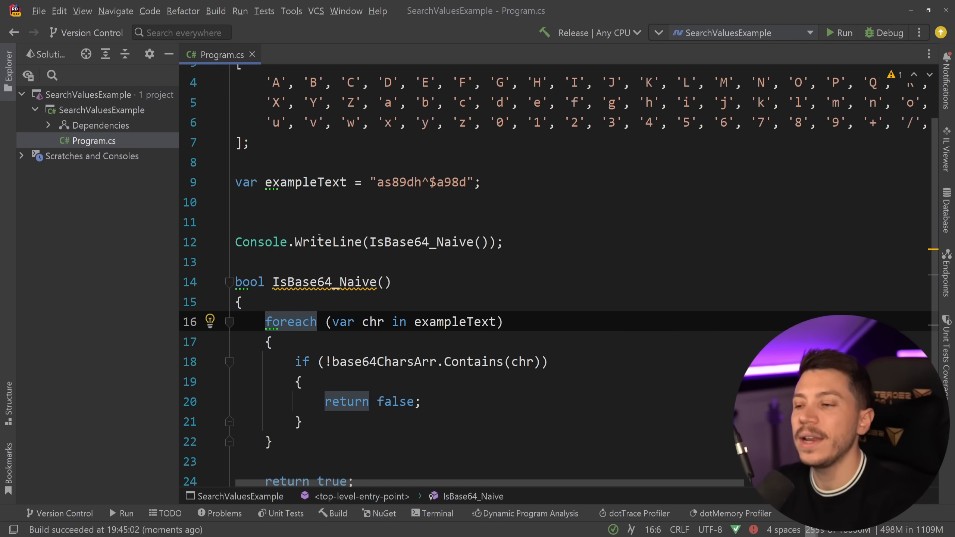
click(420, 182)
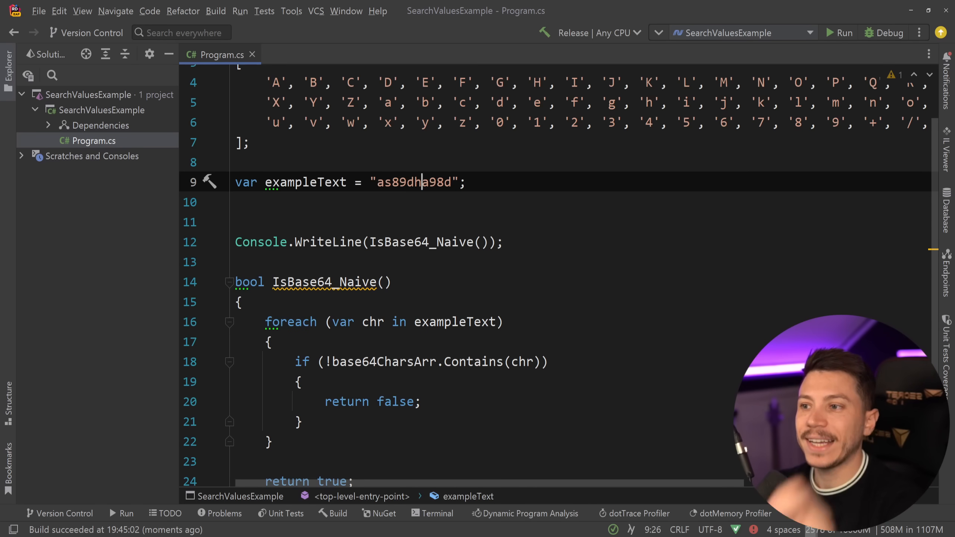
text(=)
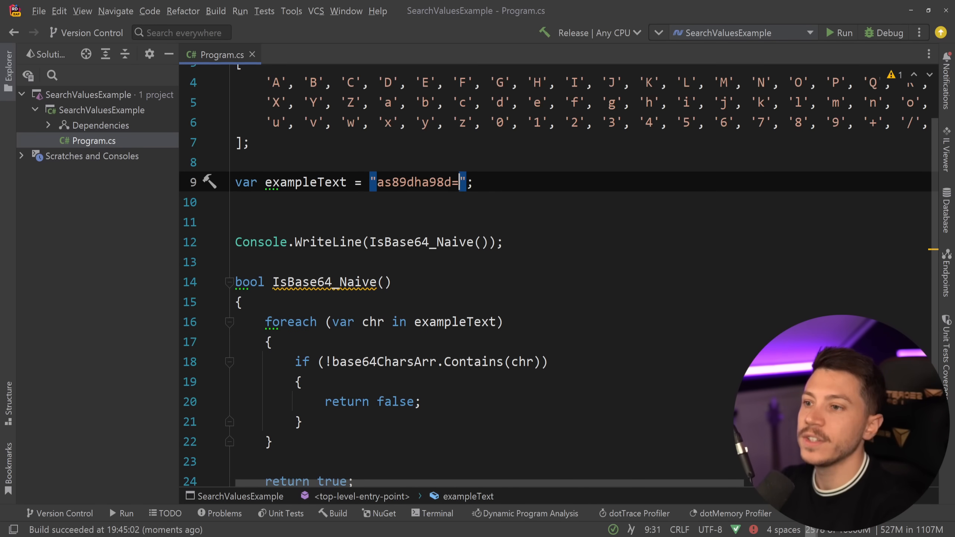
click(844, 32)
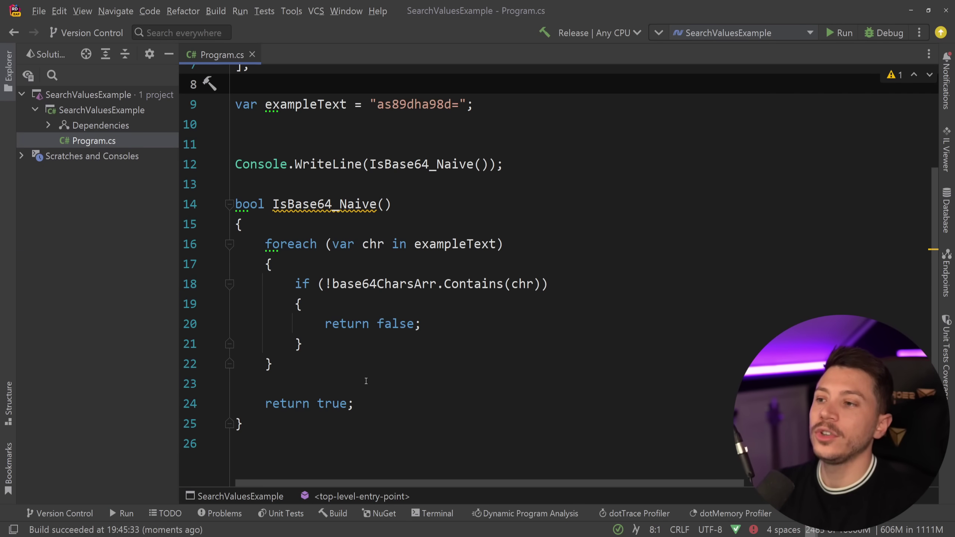
Write IsBase64_Span returning exampleText.AsSpan().IndexOfAnyExcept(base64CharsArr) == -1
click(266, 244)
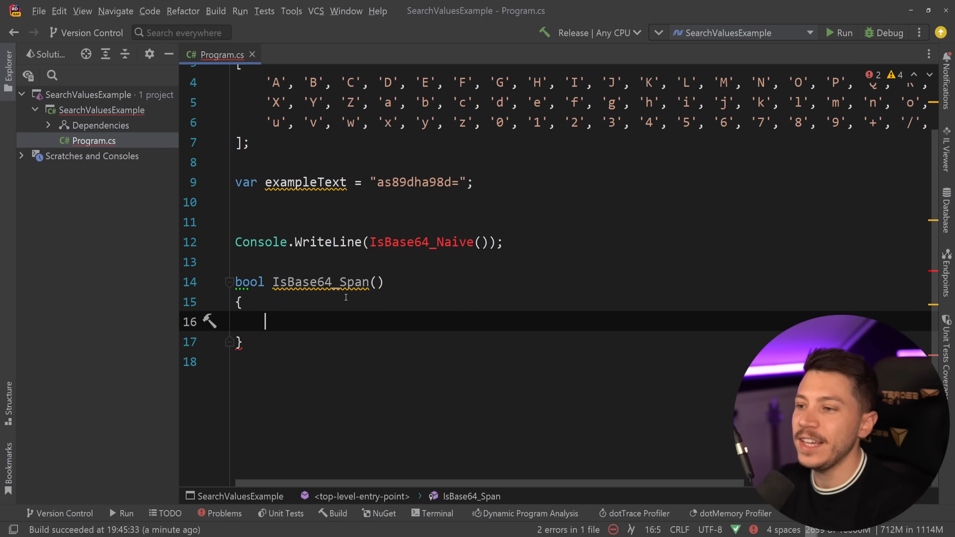
text(return e)
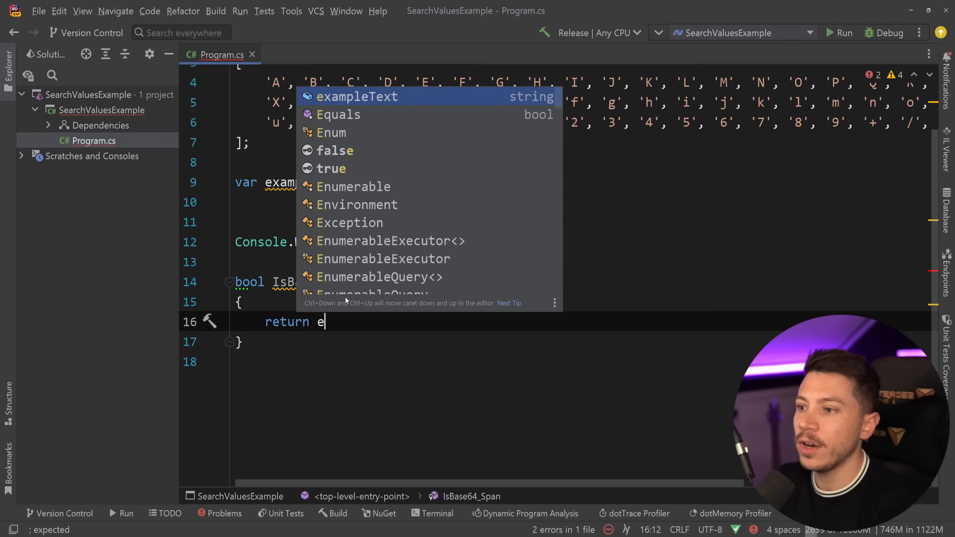
text(xampleText.AsSpan().)
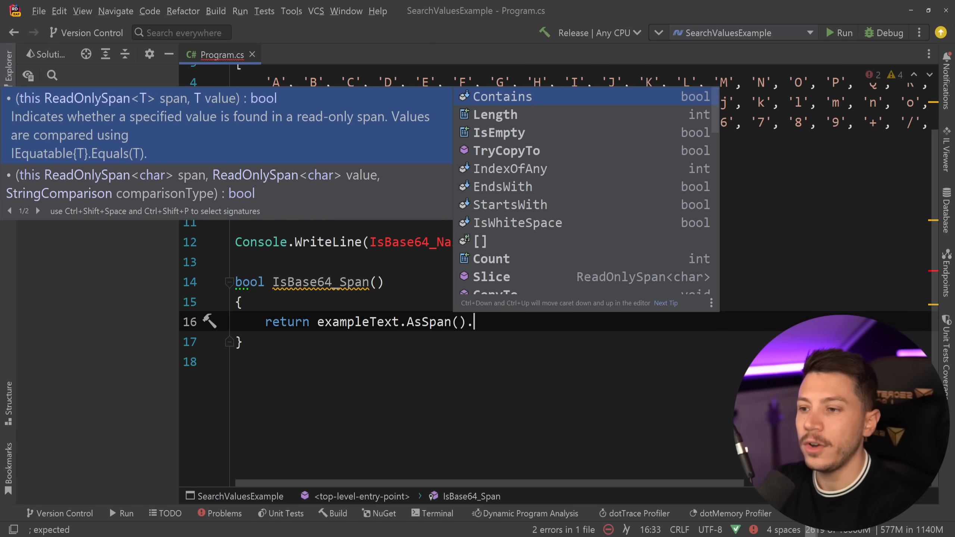
text(IndexOfAnyExcept()
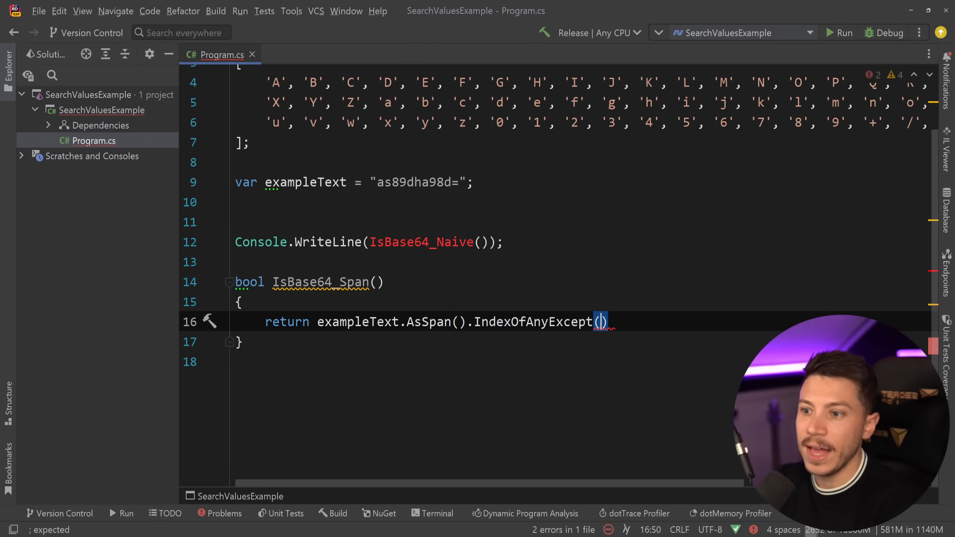
text(Contain)
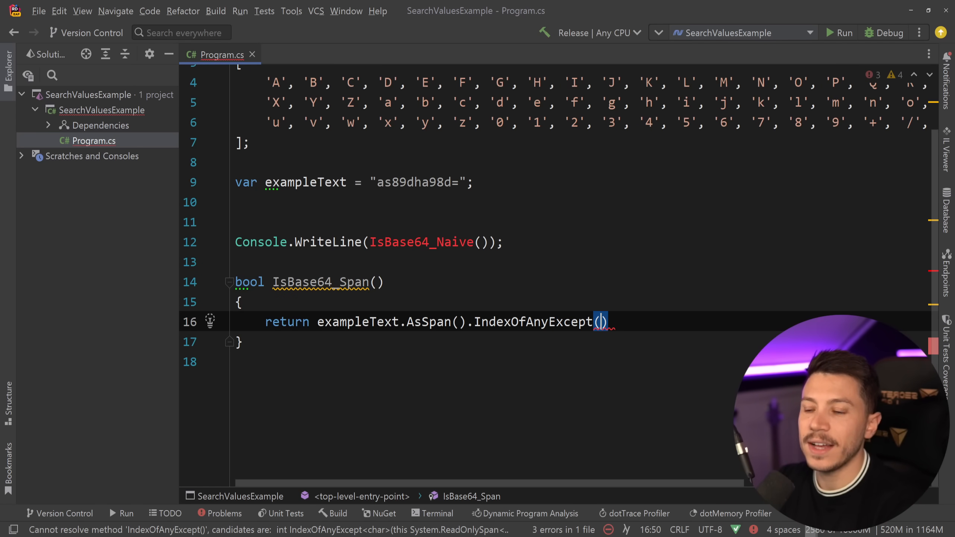
text(base64CharsArr) == -1)
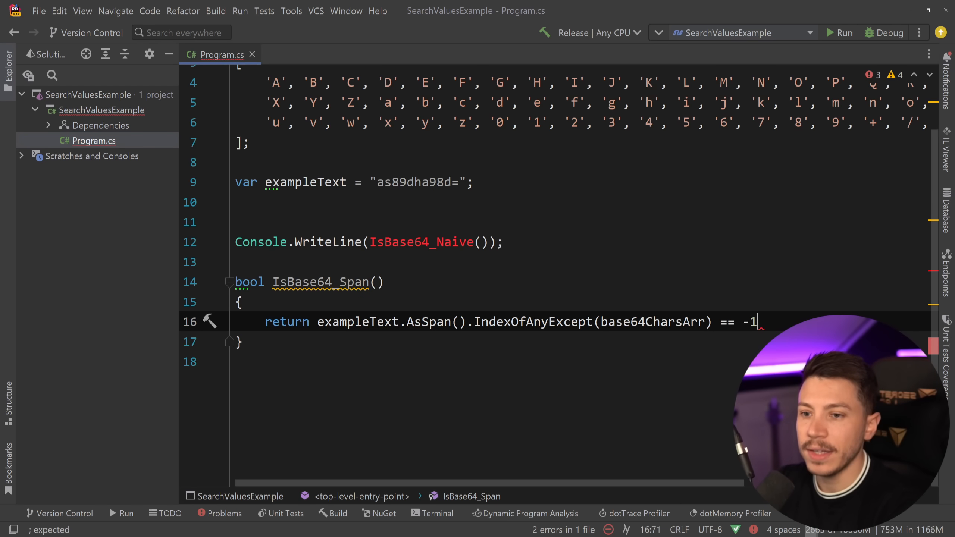
text(;)
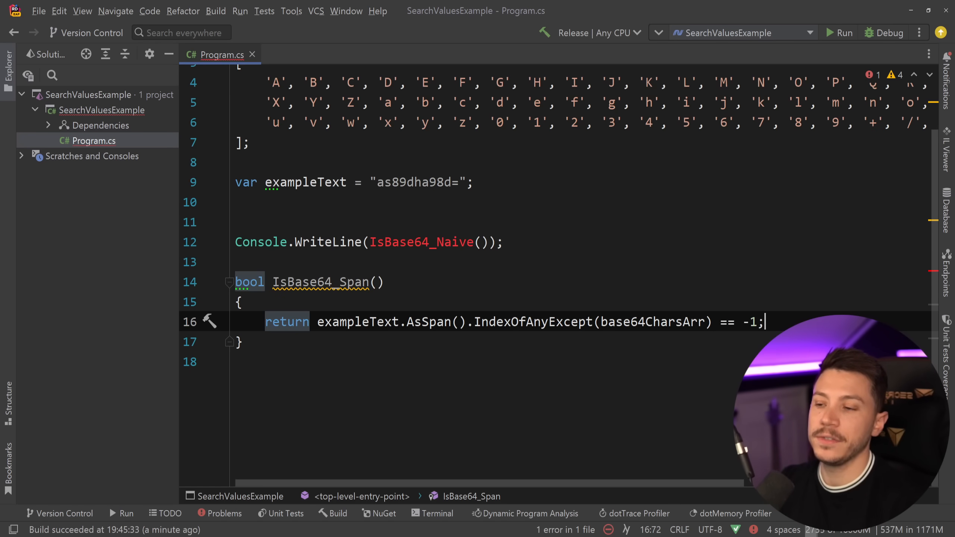
Switch the print call to IsBase64_Span(), run it, then start revising the IndexOfAnyExcept call
click(312, 283)
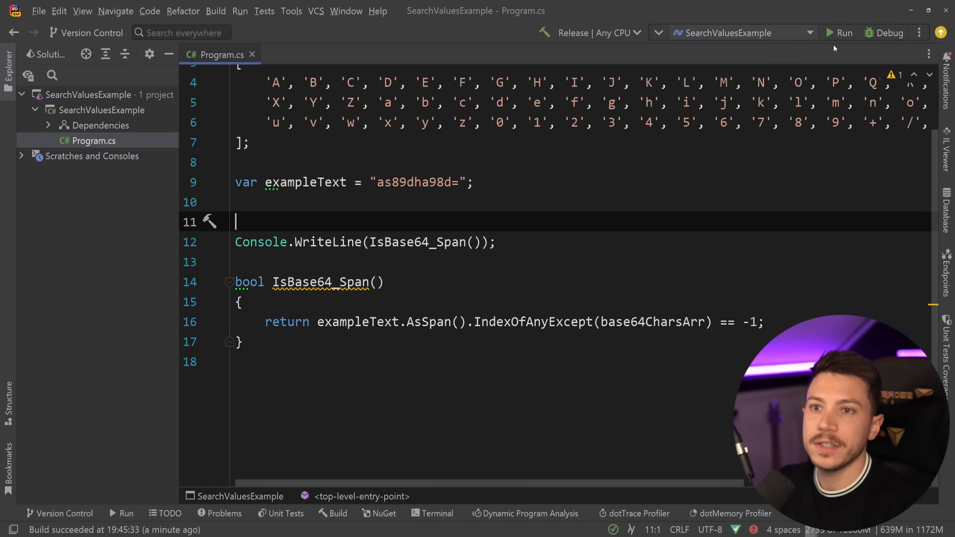
click(844, 32)
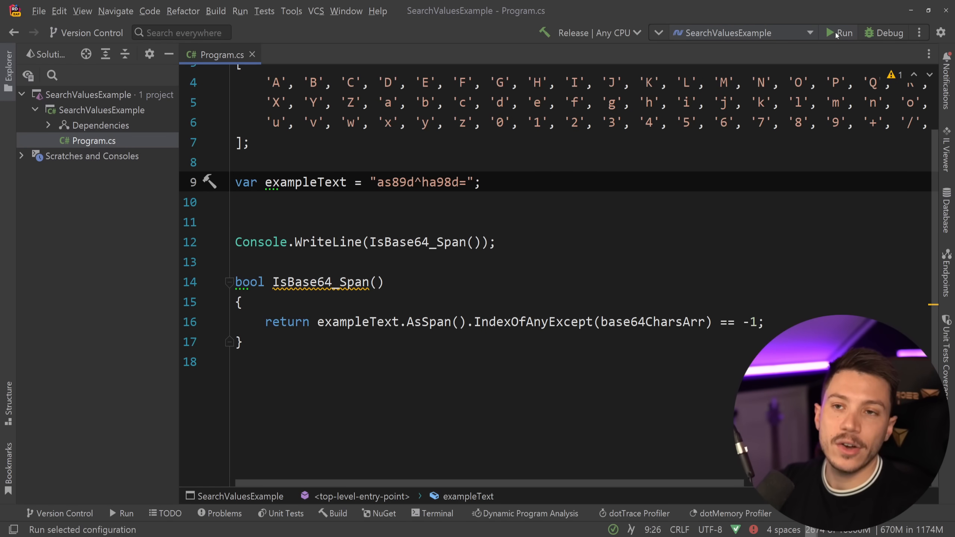
click(844, 32)
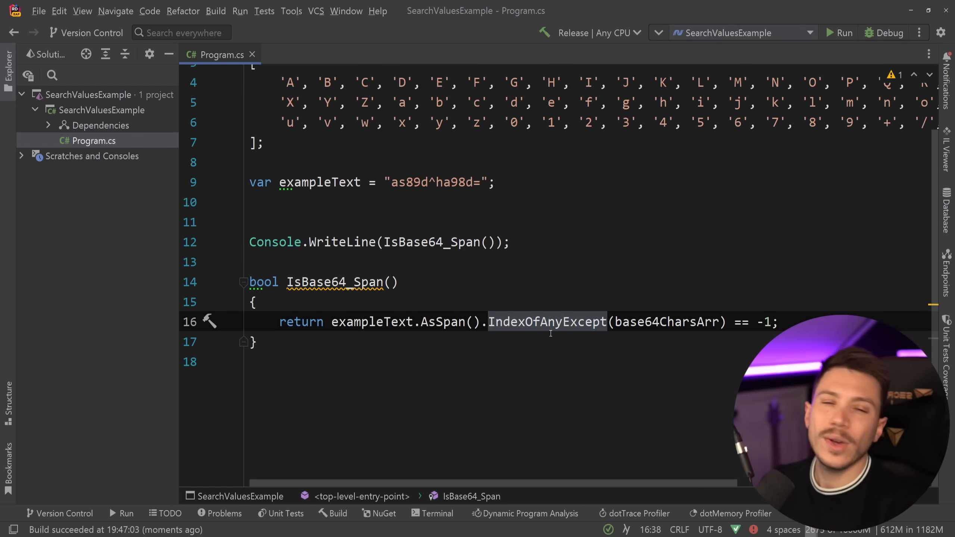
text(Con)
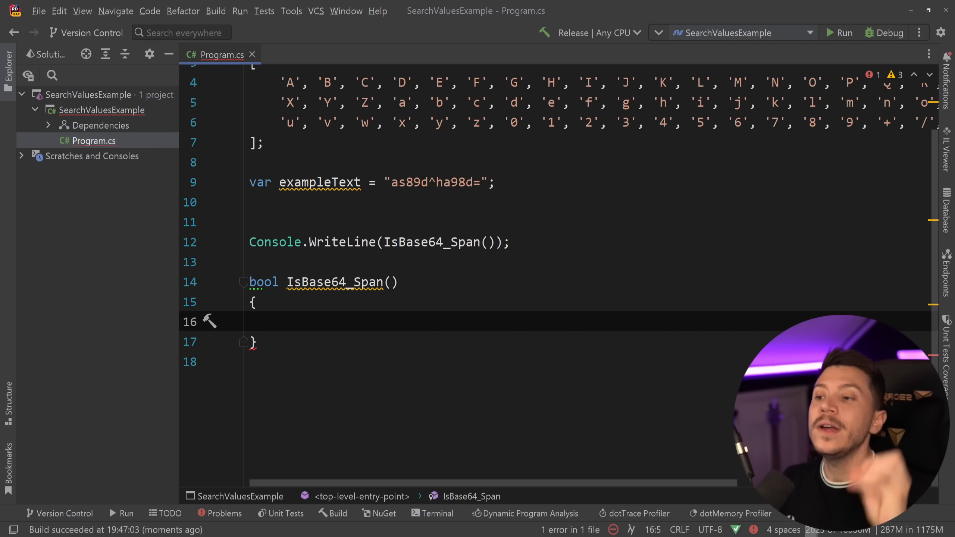
click(279, 322)
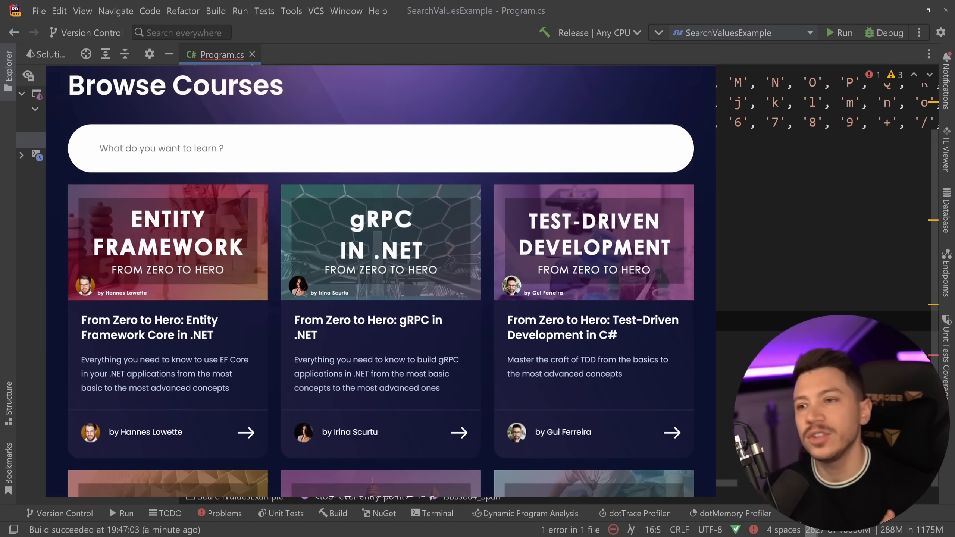
Scroll the Dometrain courses page down to the mailing-list sign-up form
scroll(down, 3)
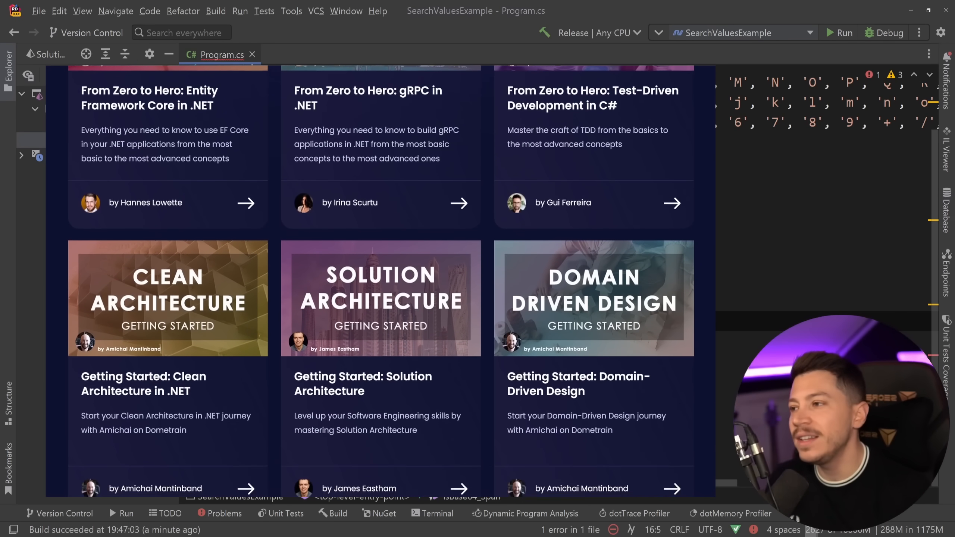
scroll(down, 3)
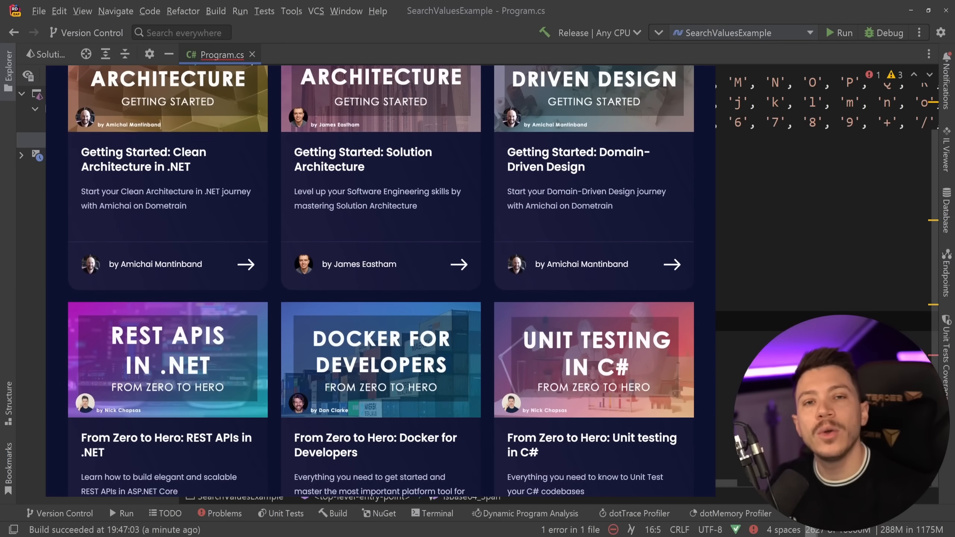
scroll(down, 3)
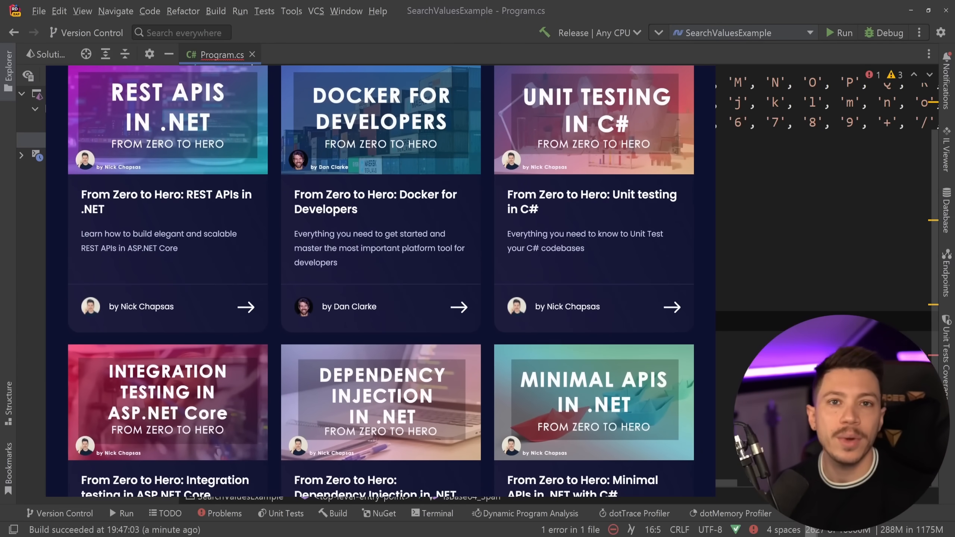
scroll(down, 3)
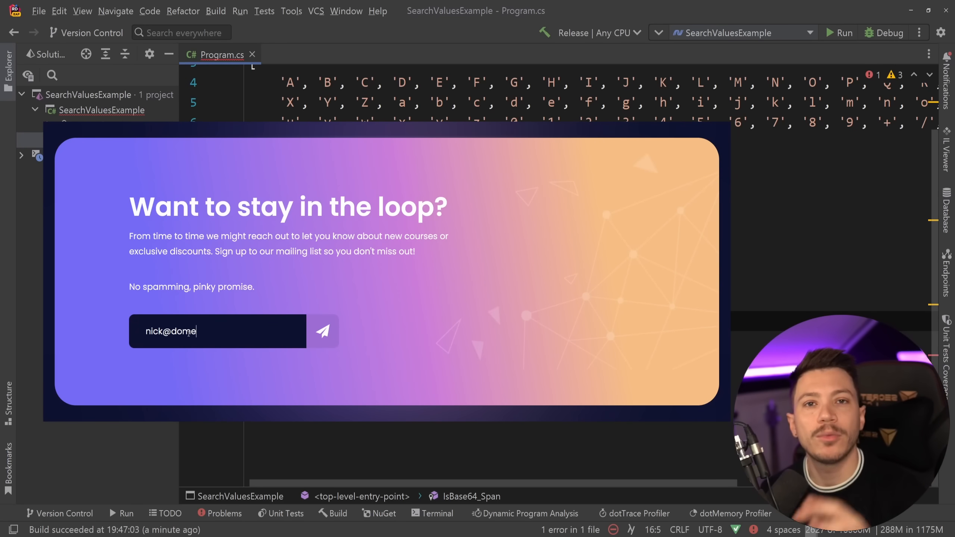
text(train.com)
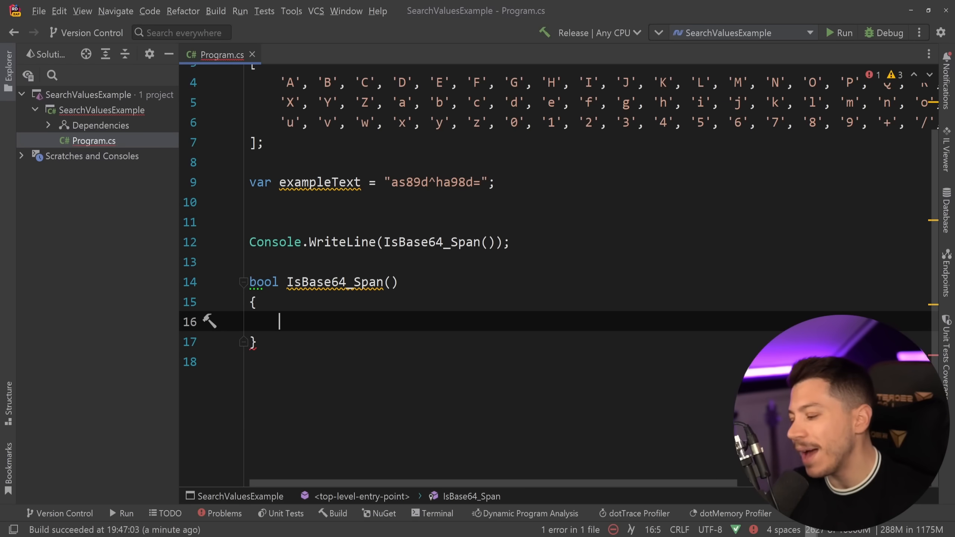
scroll(up, 3)
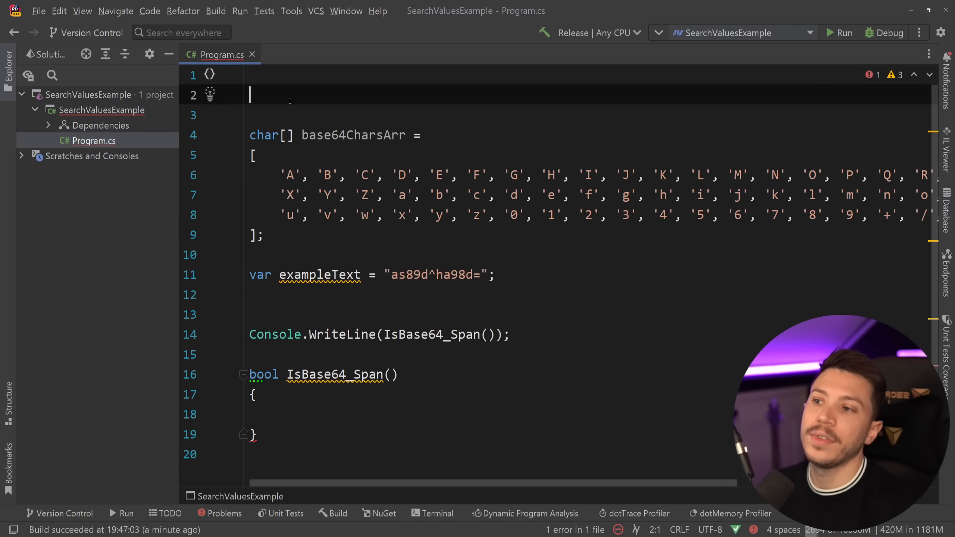
text(string base64Chars = "ABCDEFGHIJKLMNOPQRSTUVWXYZabcdefghijklmnopqrstuvwxyz0123456789+/=";)
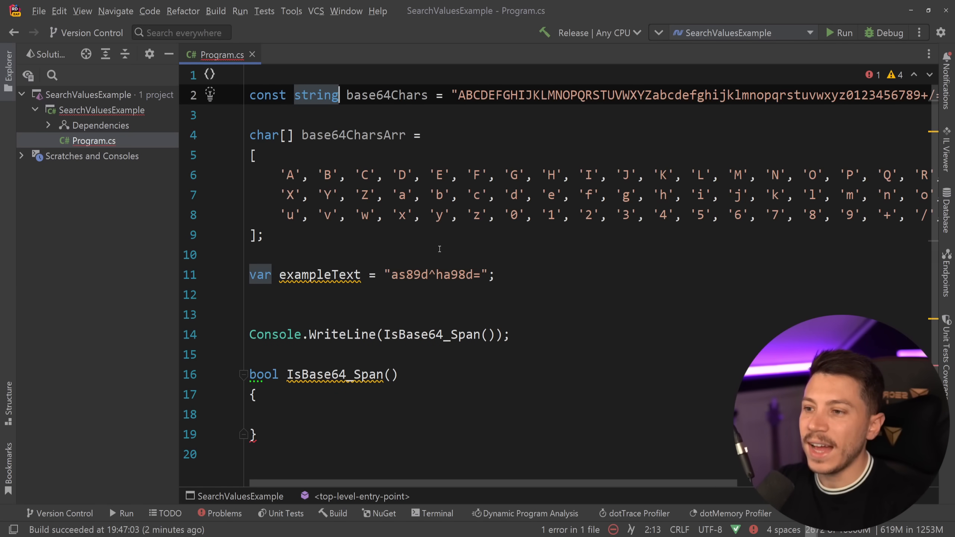
Start a SearchValues<char> base64SearchVals declaration, importing System.Buffers
text(S)
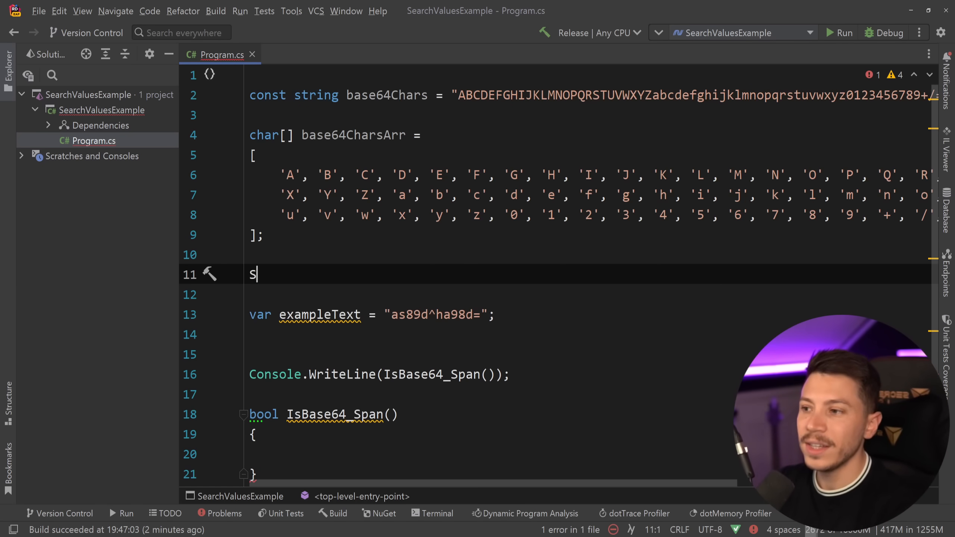
text(earchValues<char>)
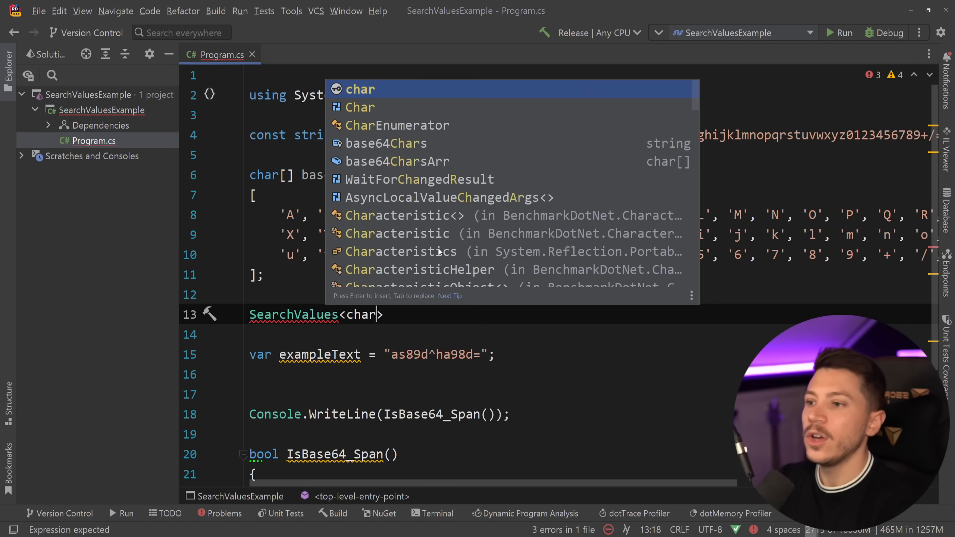
key(Escape)
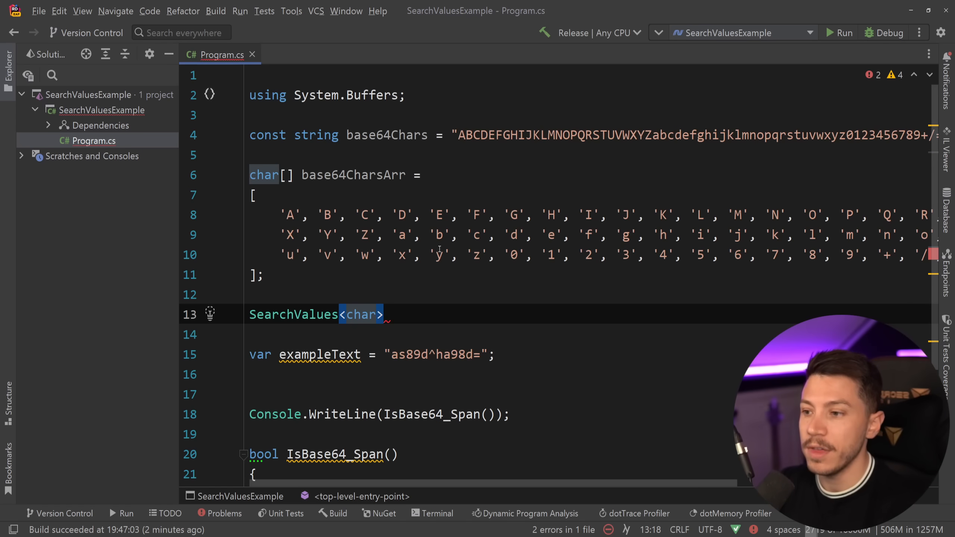
text(b)
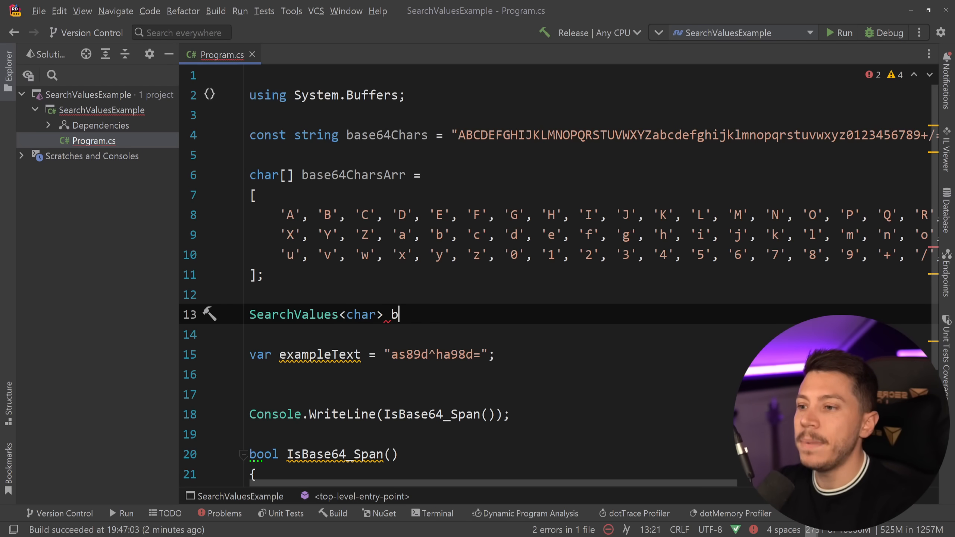
text(ase64SearchVals)
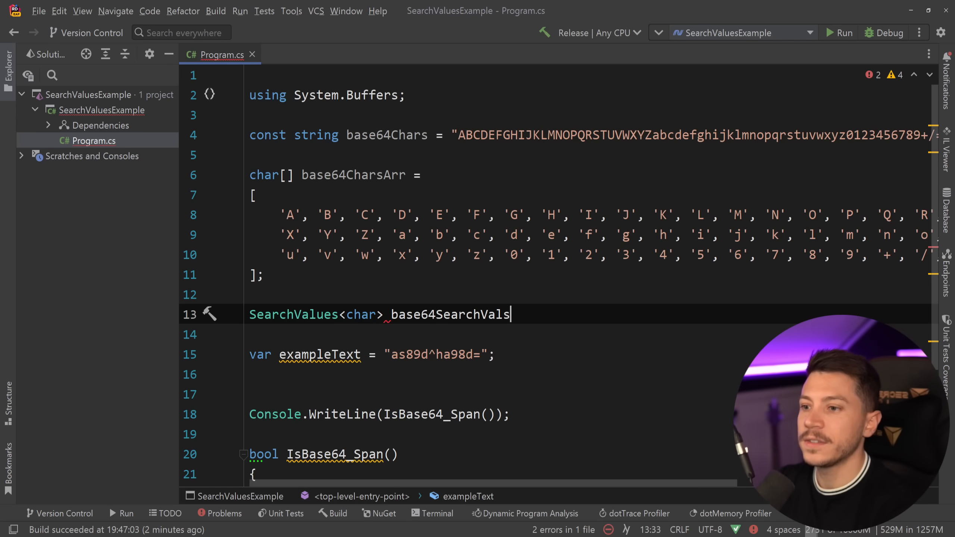
Initialize base64SearchVals with SearchValues.Create(base64Chars) and select the check method name to rename it
text(= Ser)
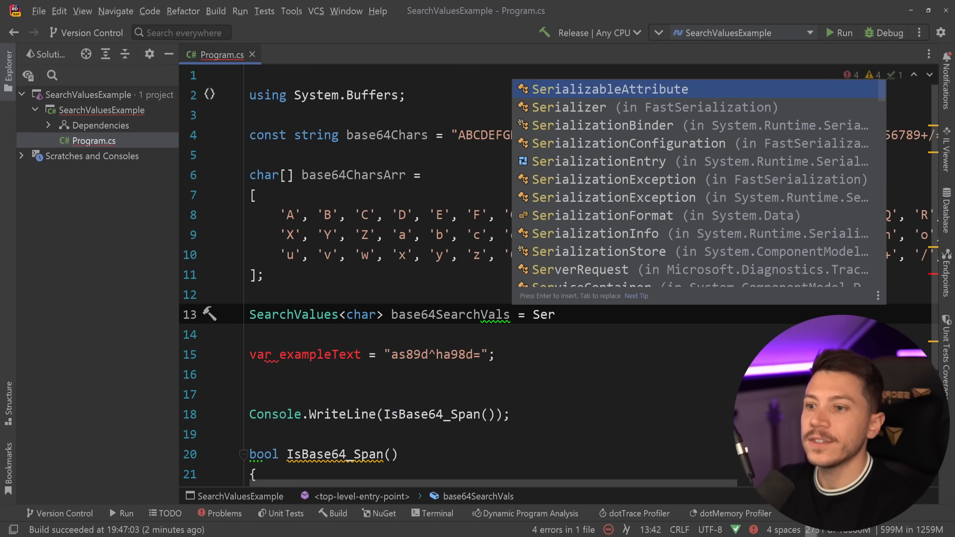
text(SearchValues.Create();)
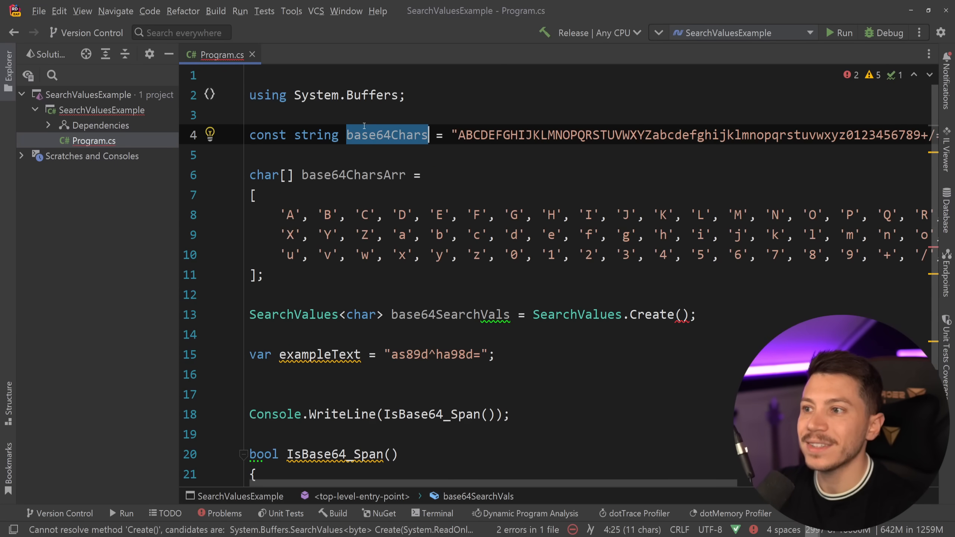
text(base64CharsArr)
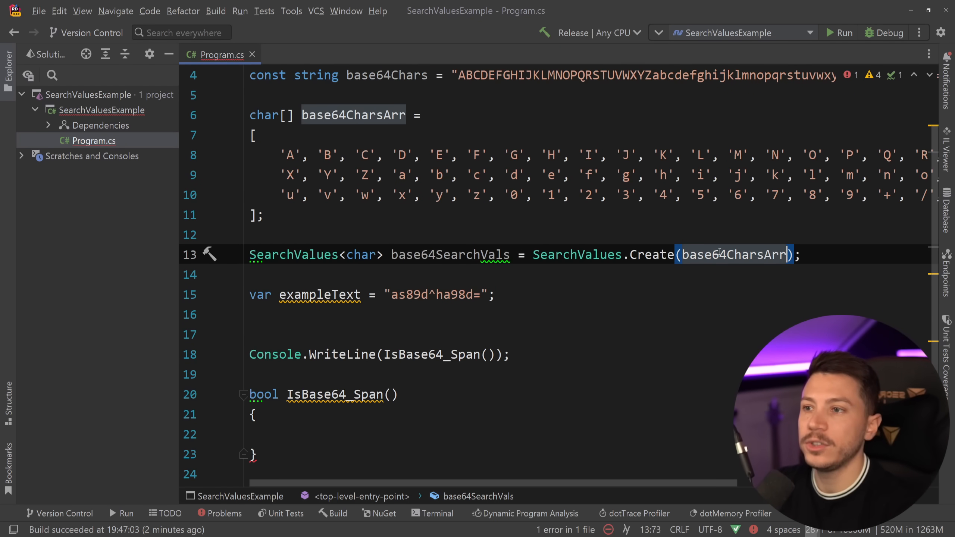
mouse_move(653, 254)
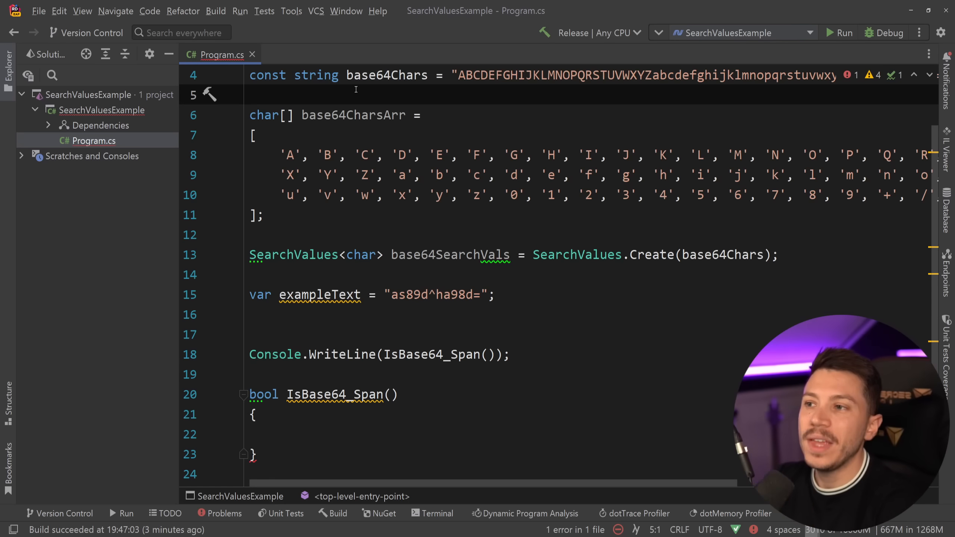
double_click(450, 255)
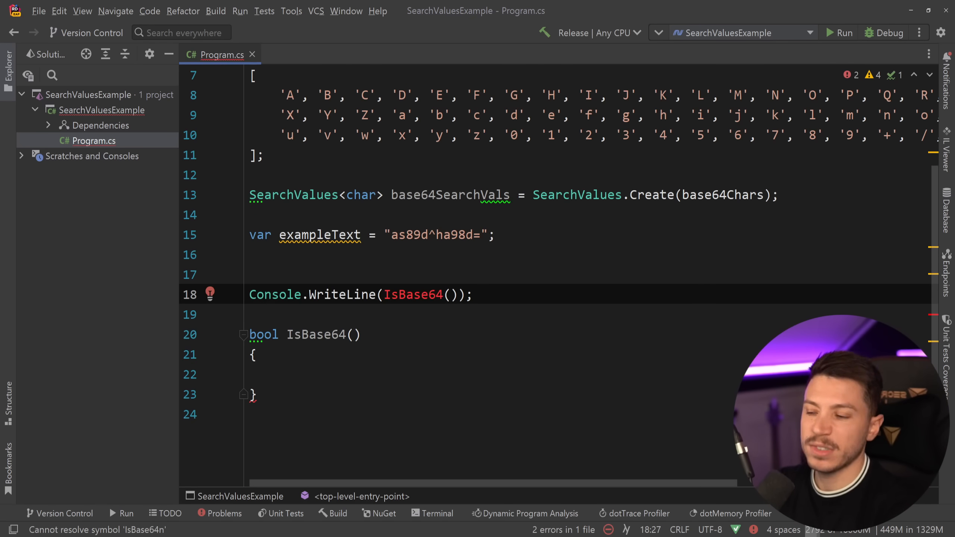
Make IsBase64 return exampleText.AsSpan().IndexOfAnyExcept(base64SearchVals) == -1
text(return)
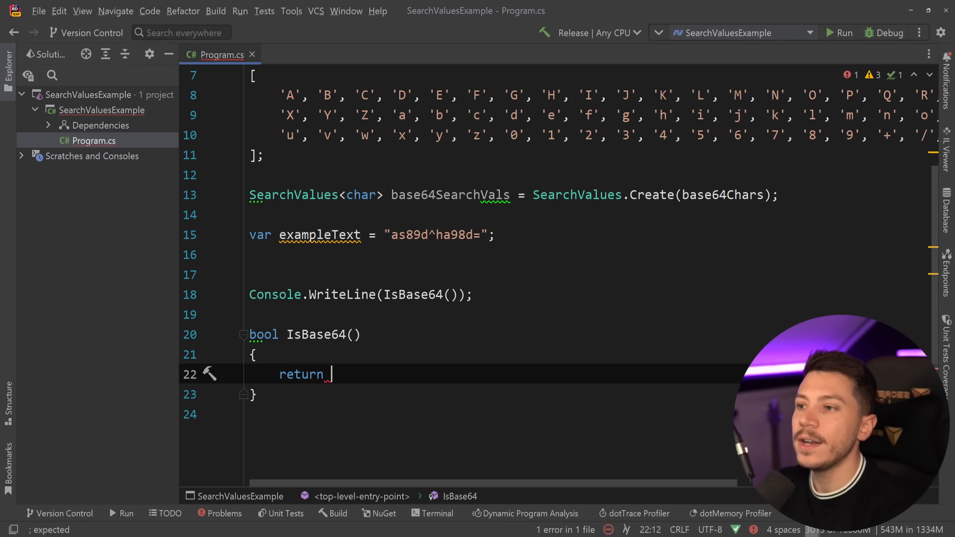
text(exampleText.AsSpan()
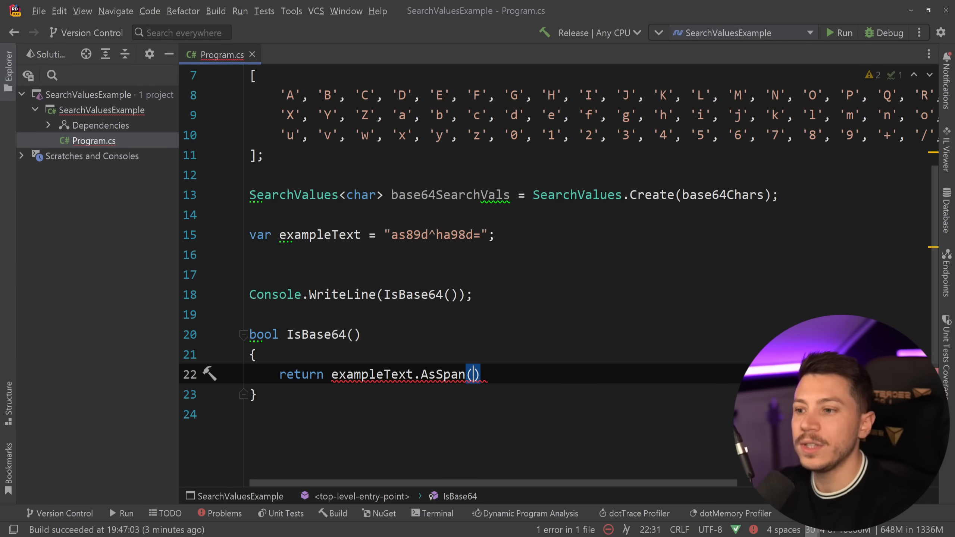
text(.IndexOfAnyExcept()
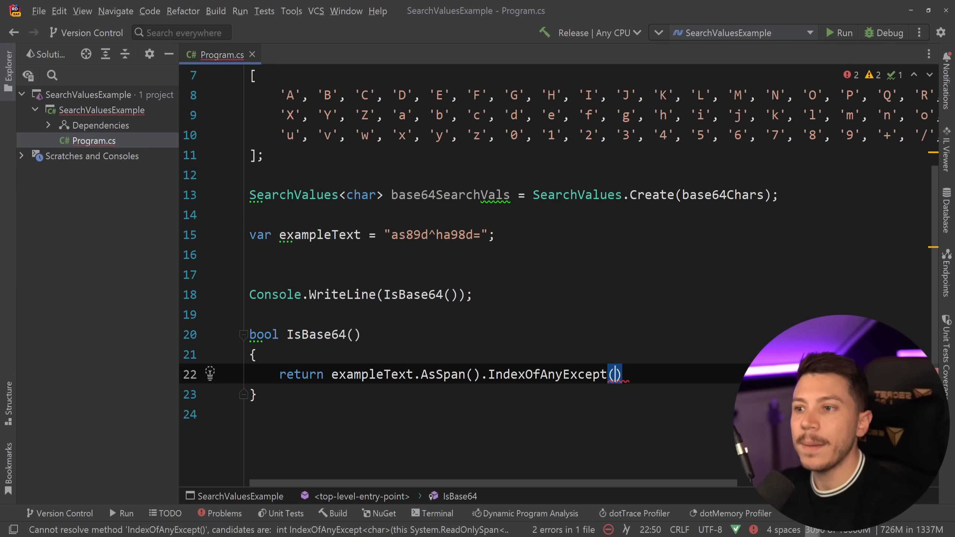
text(base64SearchVals)
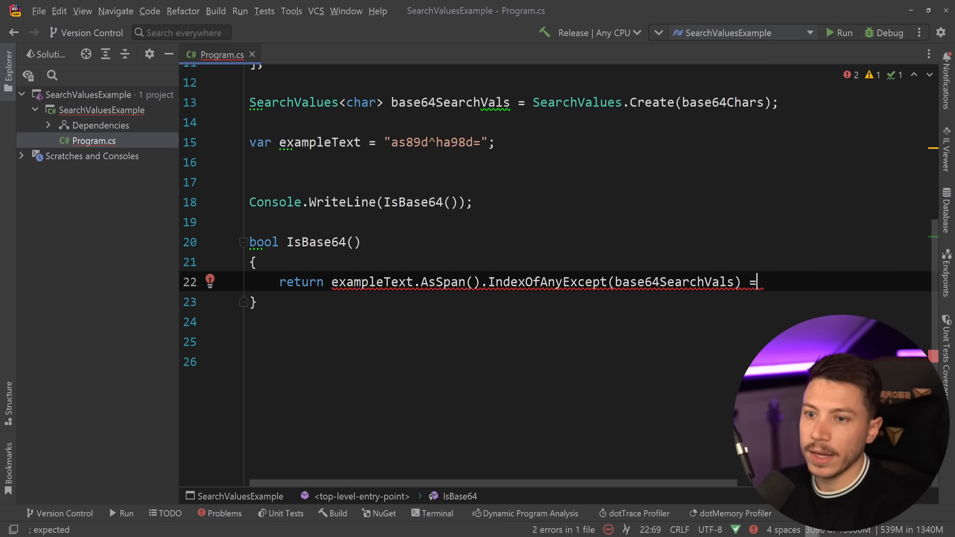
text(= -1;)
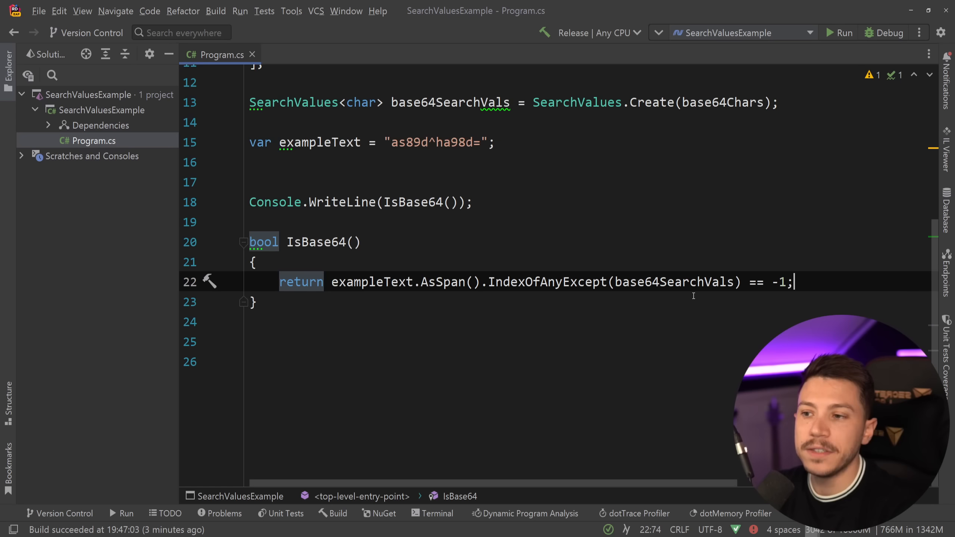
mouse_move(366, 281)
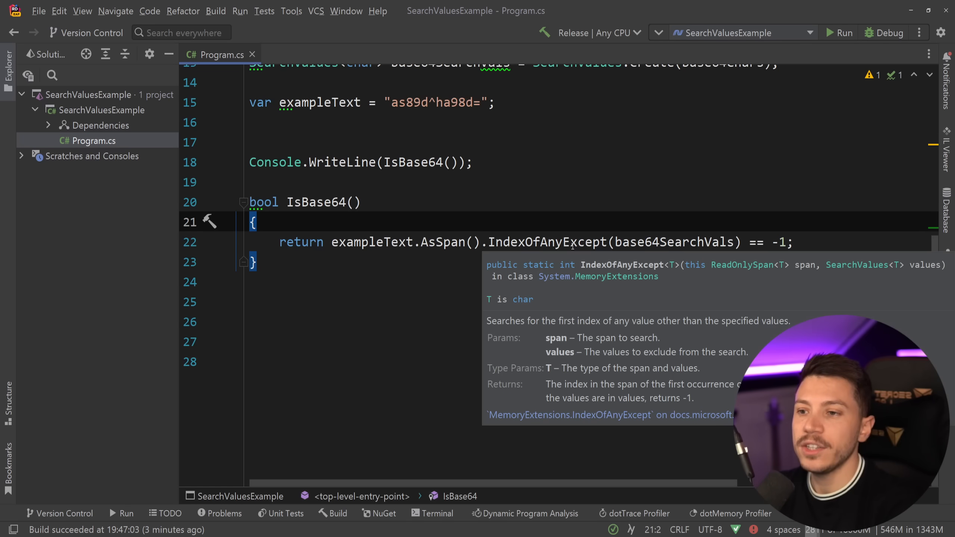
mouse_move(827, 271)
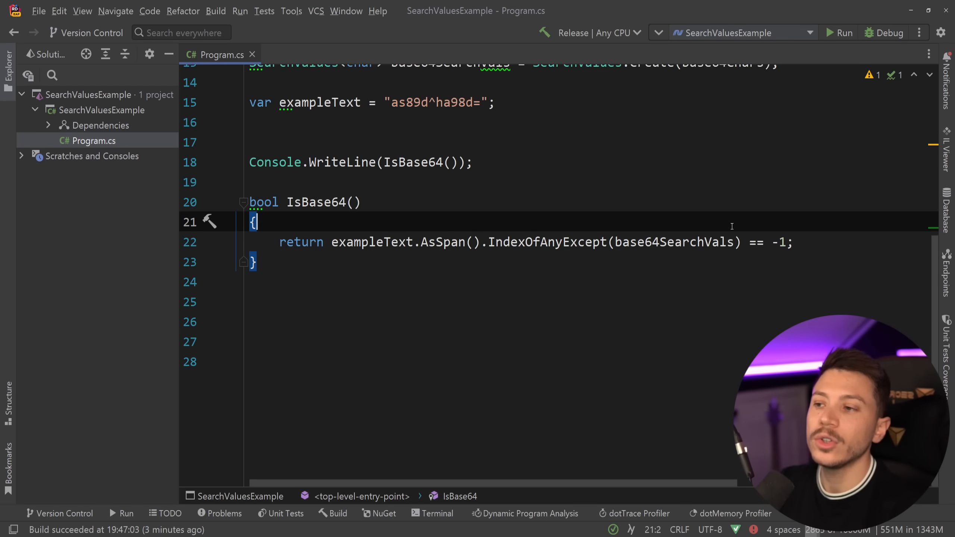
Run the SearchValues check, read the False output, and close the run panel
scroll(up, 3)
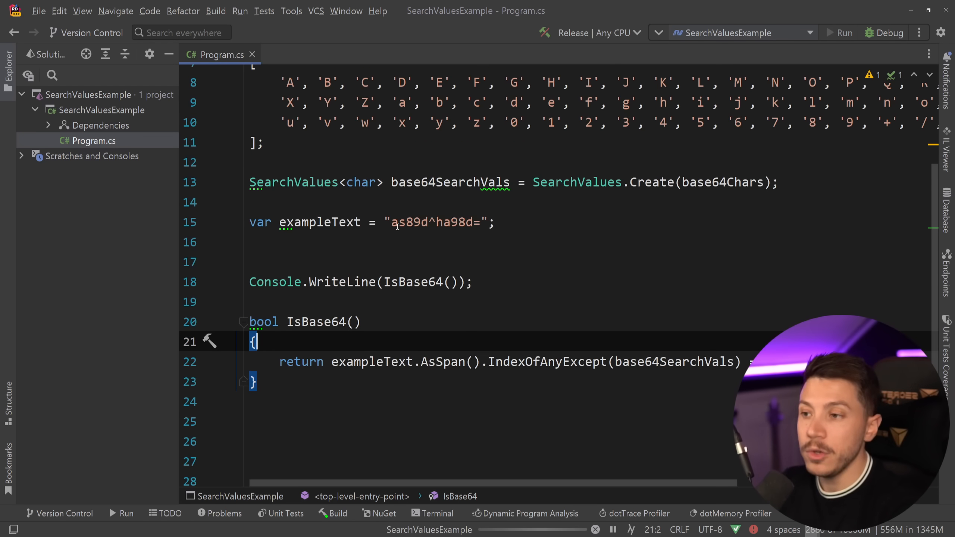
click(844, 33)
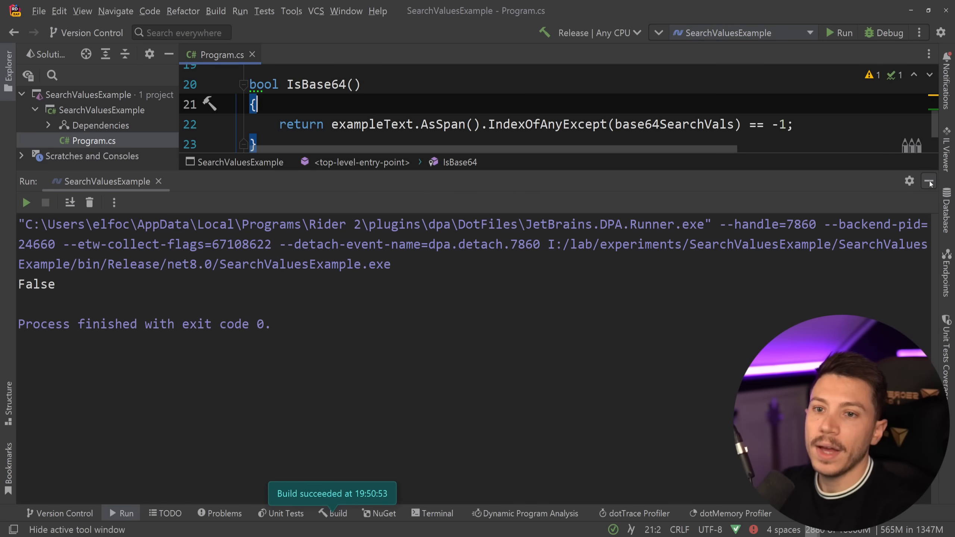
click(929, 180)
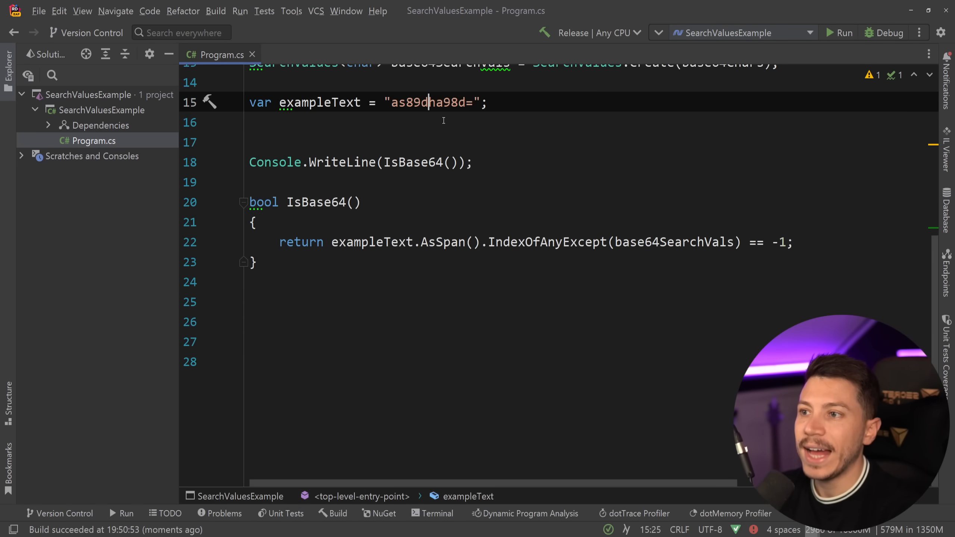
click(844, 32)
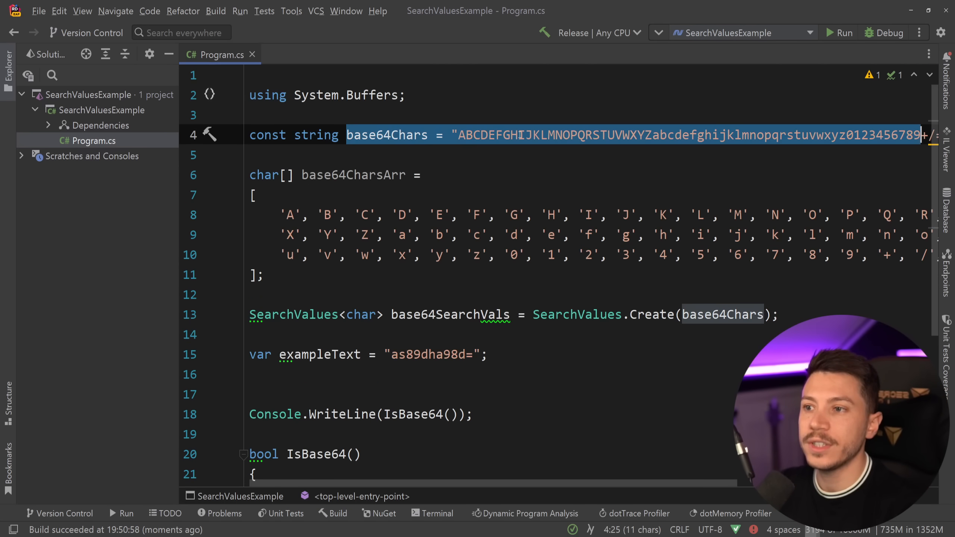
Mark the base64SearchVals declaration static readonly
scroll(down, 3)
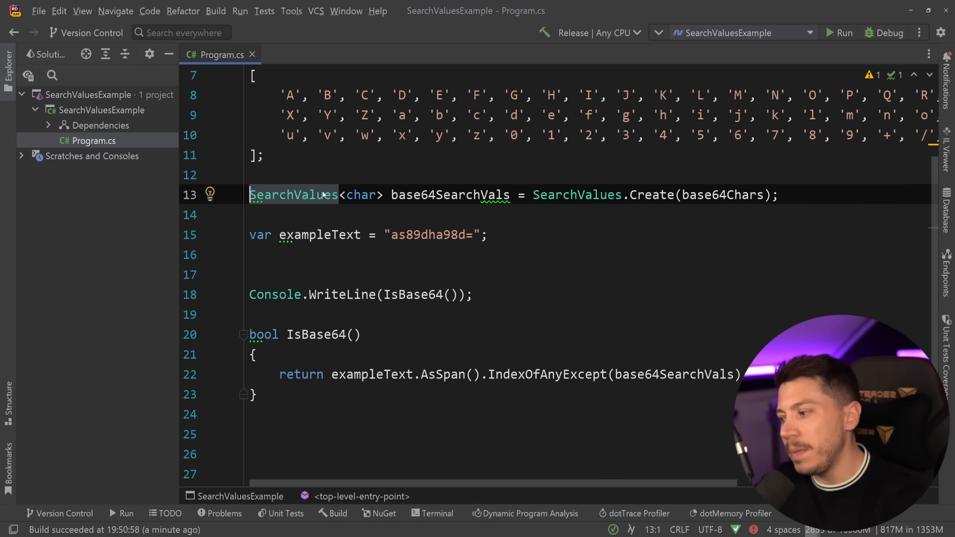
text(static)
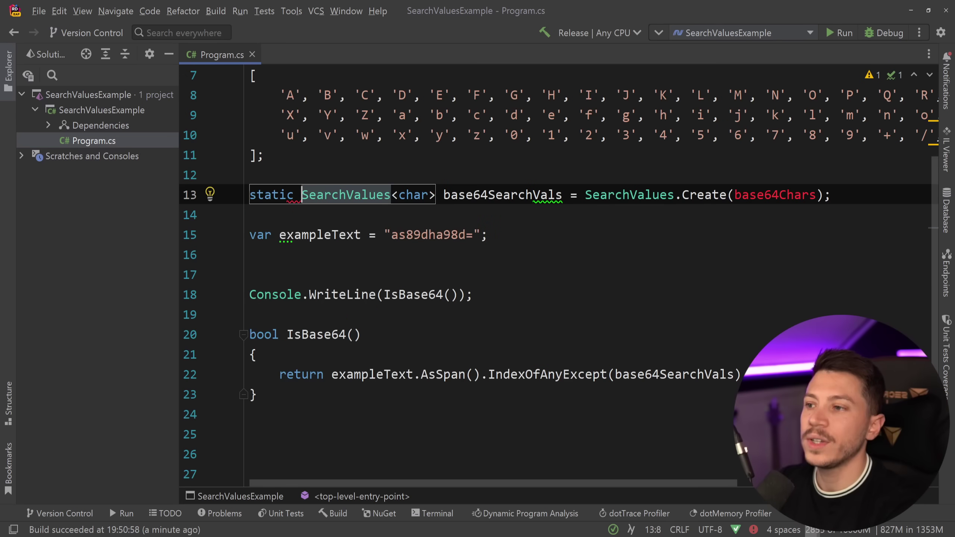
text(read)
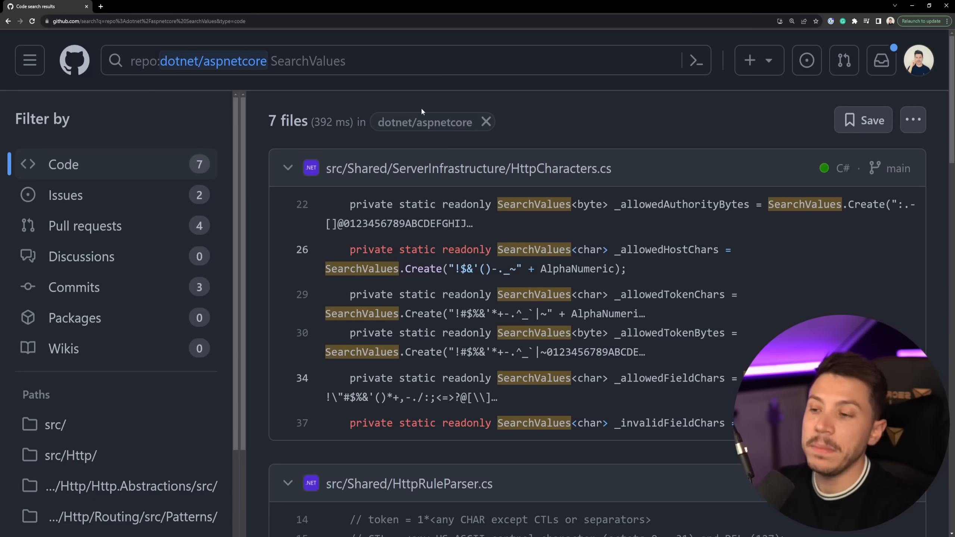
mouse_move(363, 115)
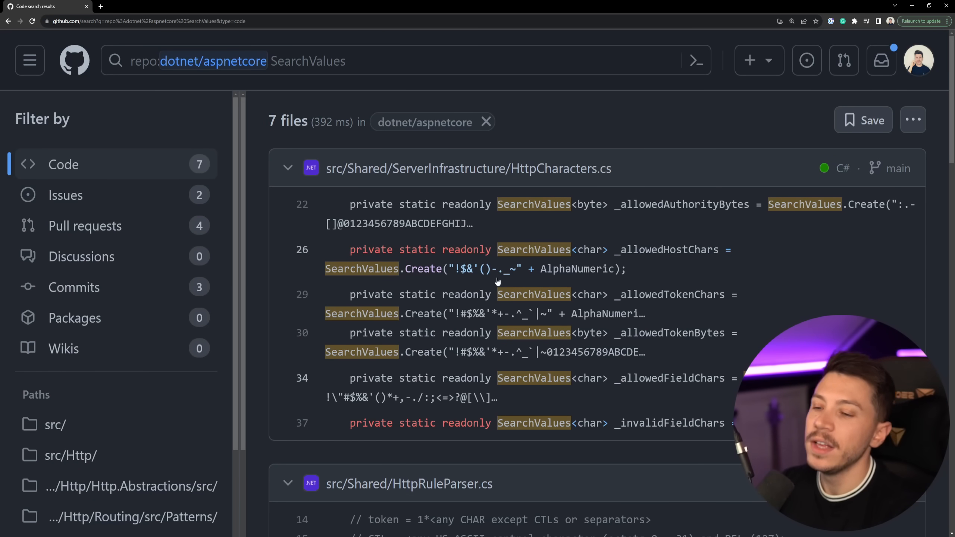
Scroll through GitHub's SearchValues code search results in dotnet/aspnetcore and dotnet/runtime
scroll(down, 3)
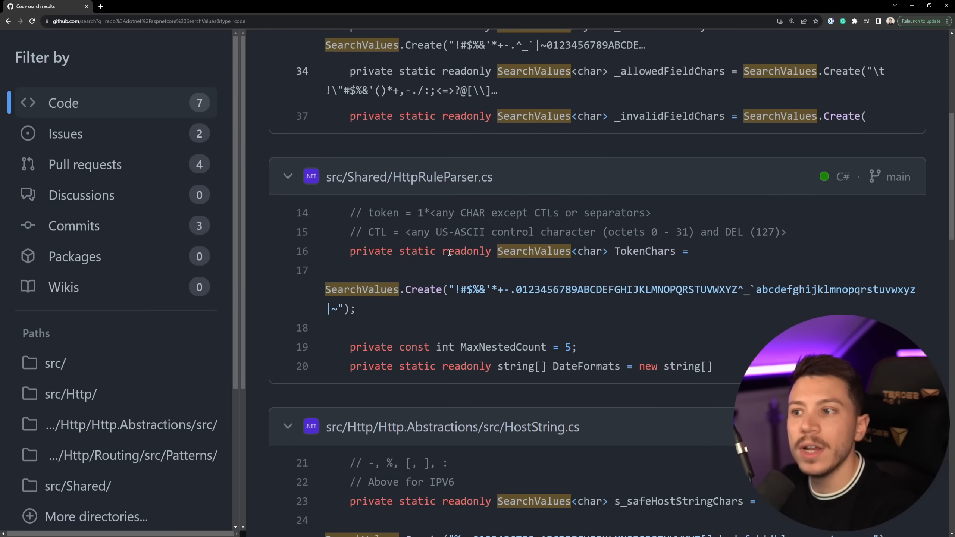
scroll(down, 3)
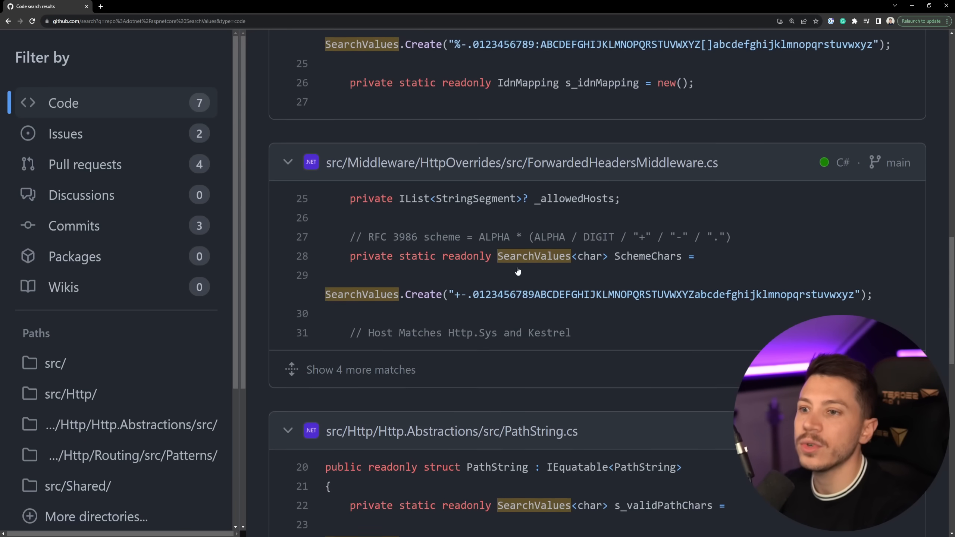
scroll(down, 3)
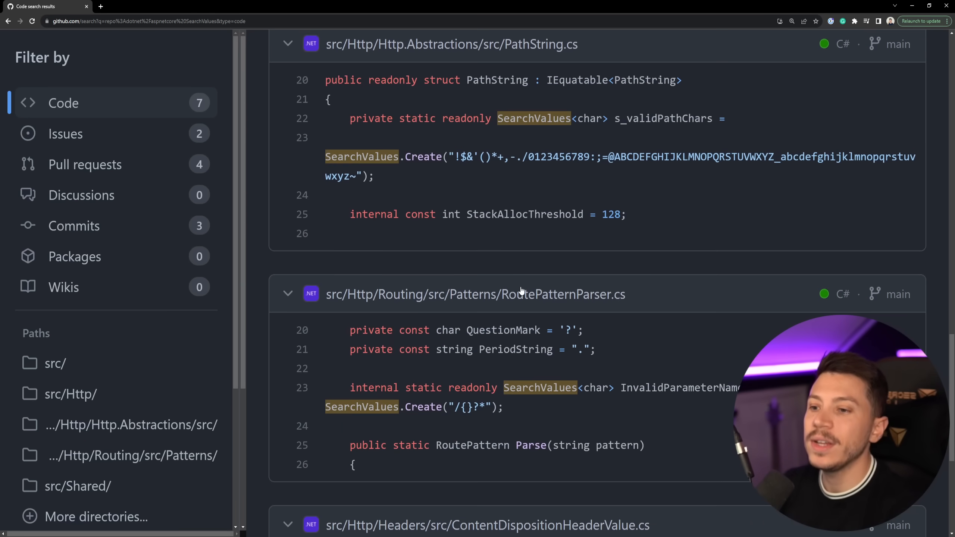
scroll(down, 3)
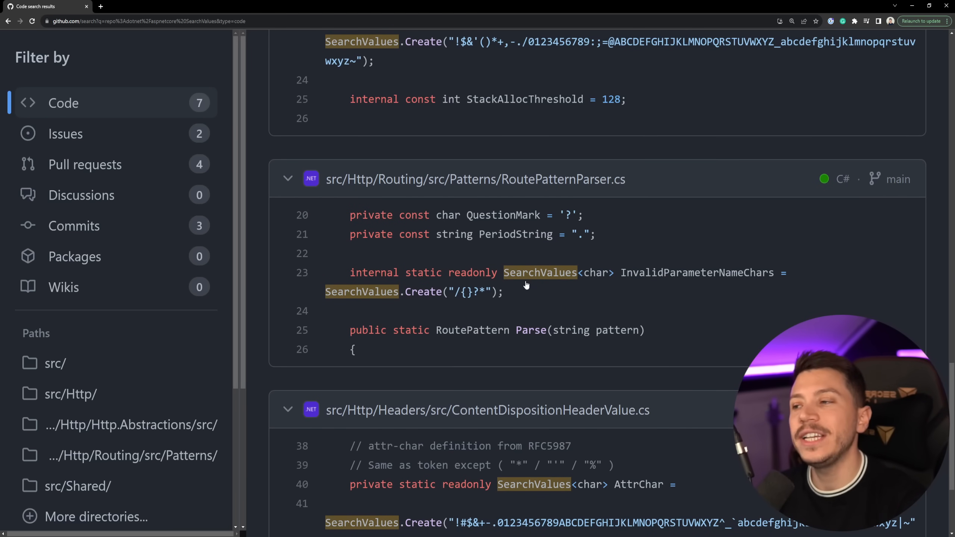
mouse_move(367, 207)
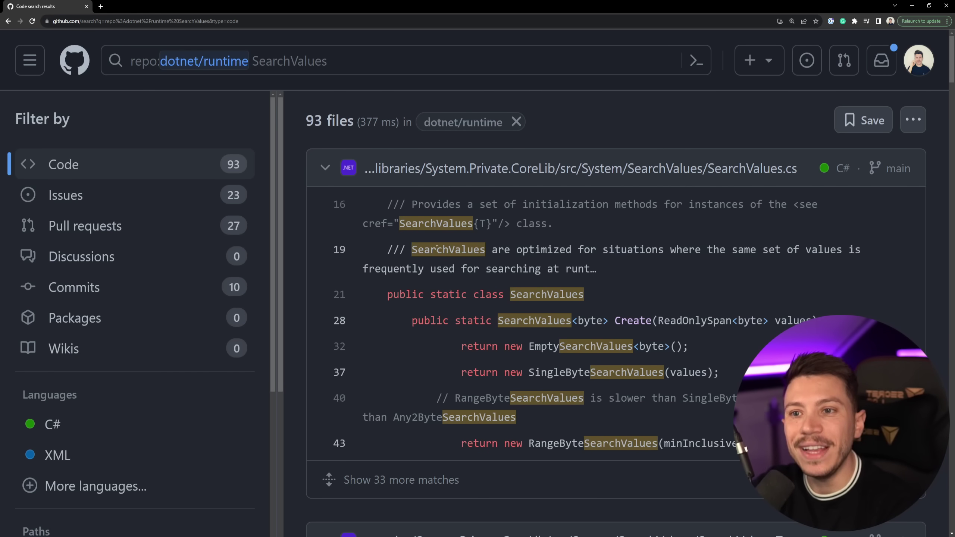
scroll(down, 3)
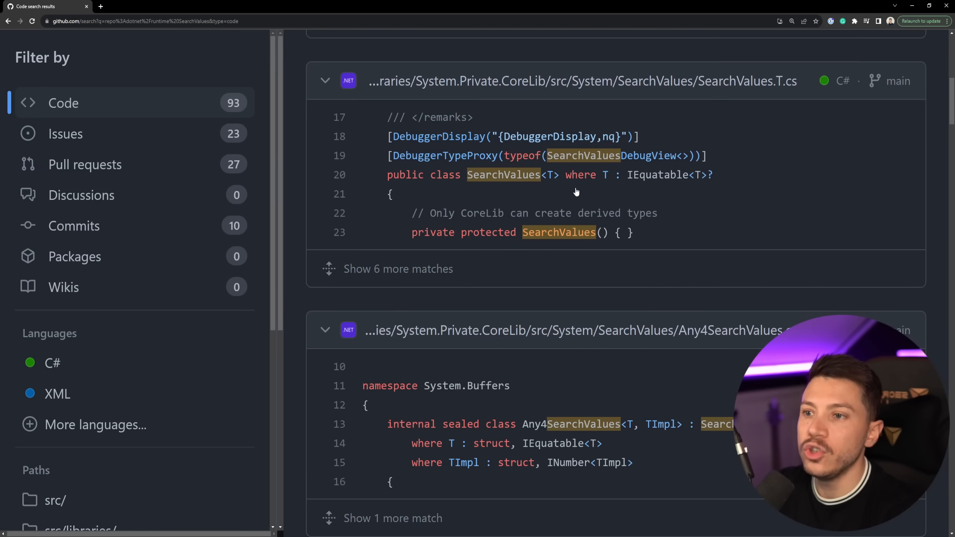
scroll(down, 3)
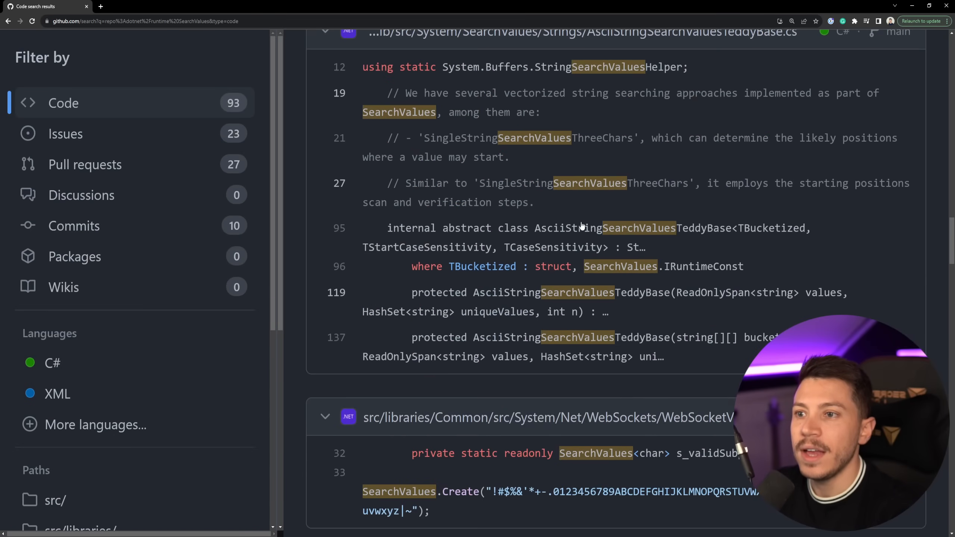
scroll(up, 3)
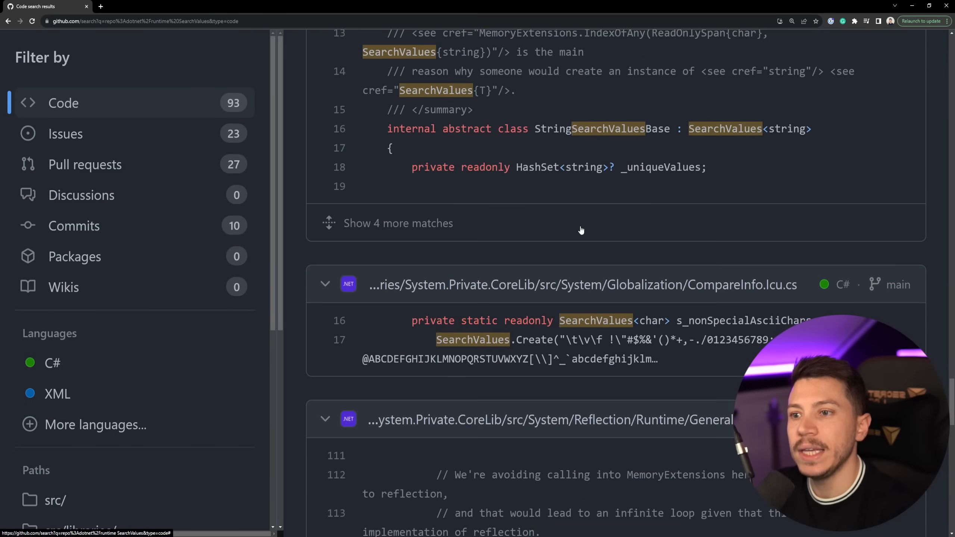
scroll(down, 3)
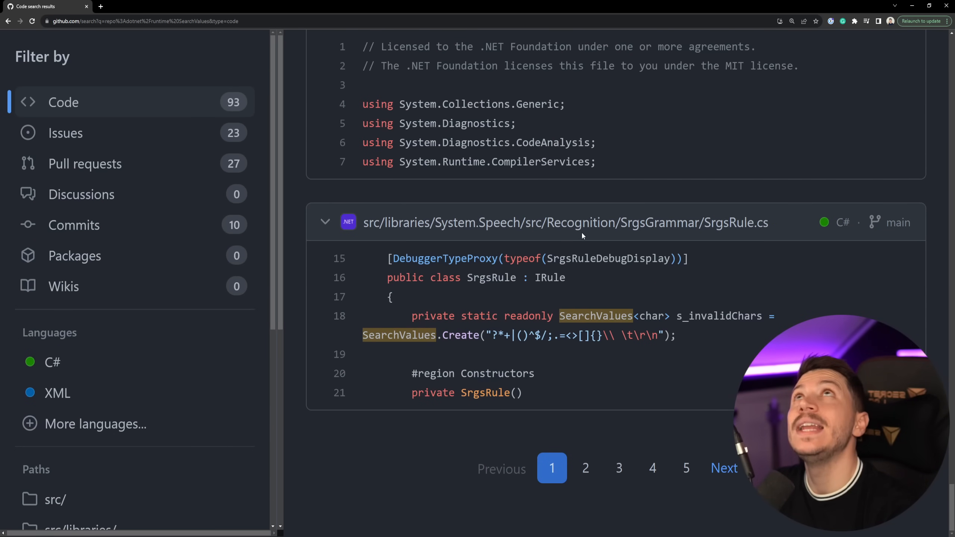
scroll(up, 3)
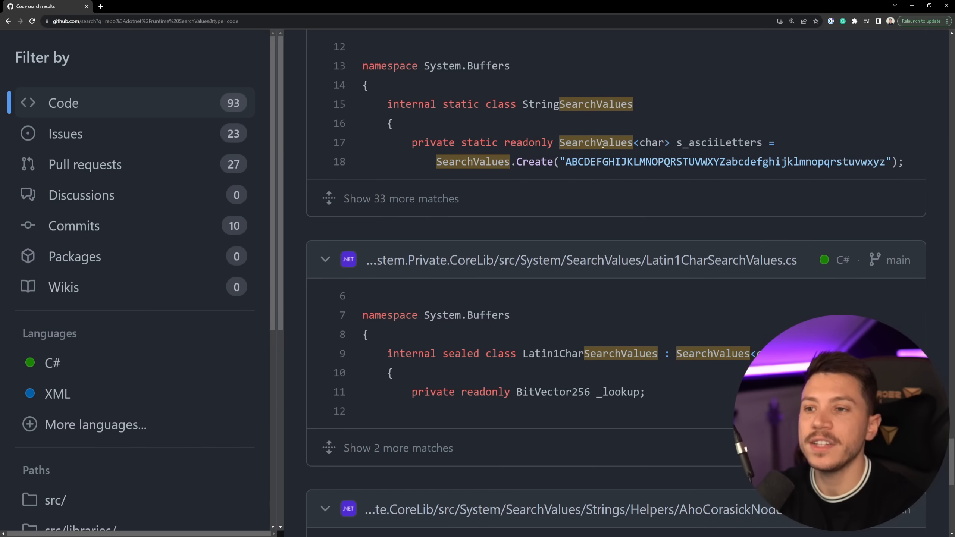
scroll(up, 3)
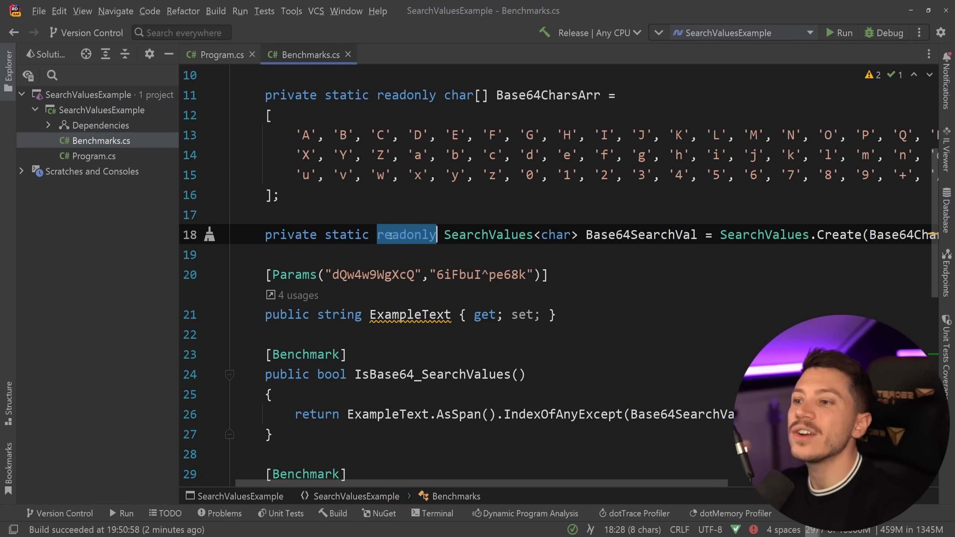
Highlight the readonly modifier on the static Base64SearchVal SearchValues field
double_click(487, 235)
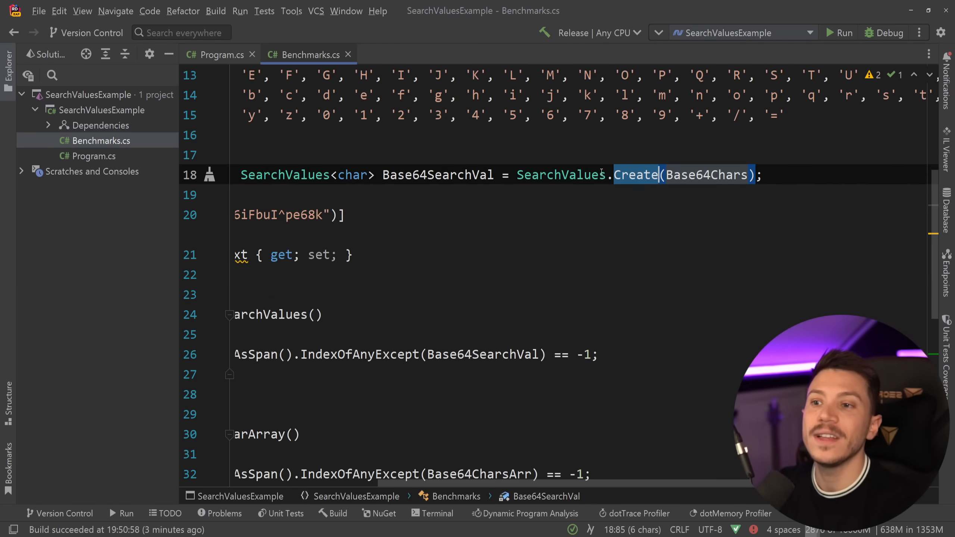
mouse_move(637, 174)
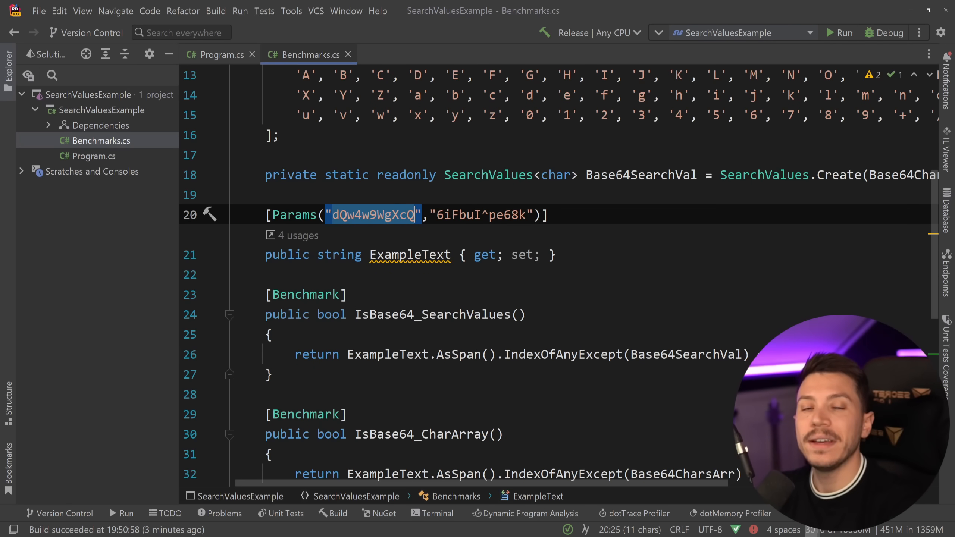
Add a third, longer Params example text of repeated dQw4w9WgXcQ
double_click(479, 215)
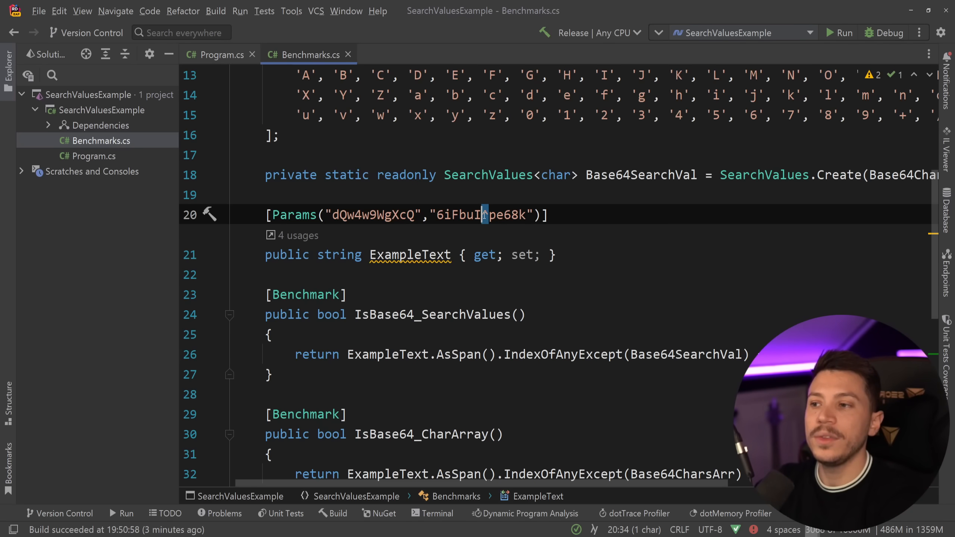
double_click(372, 215)
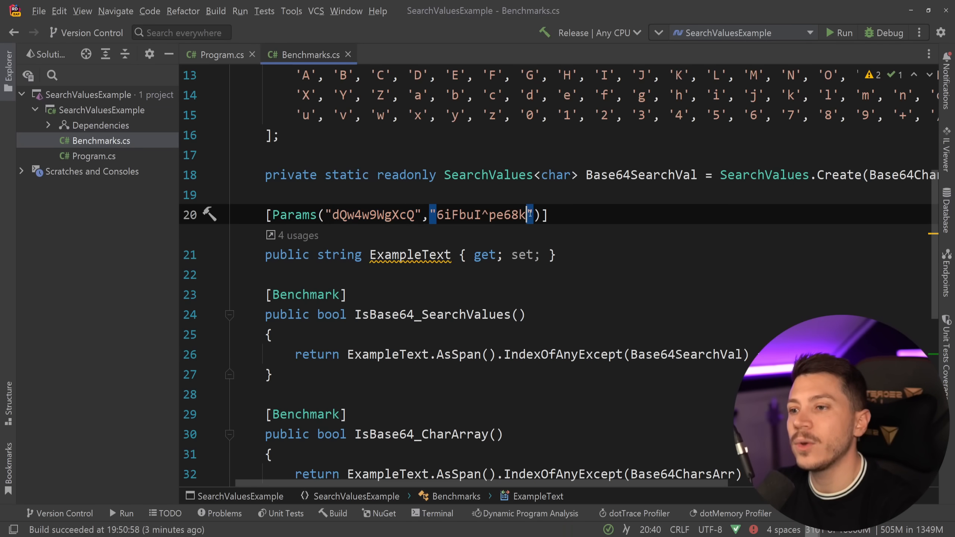
text(, "dQw4w9WgXcQ")
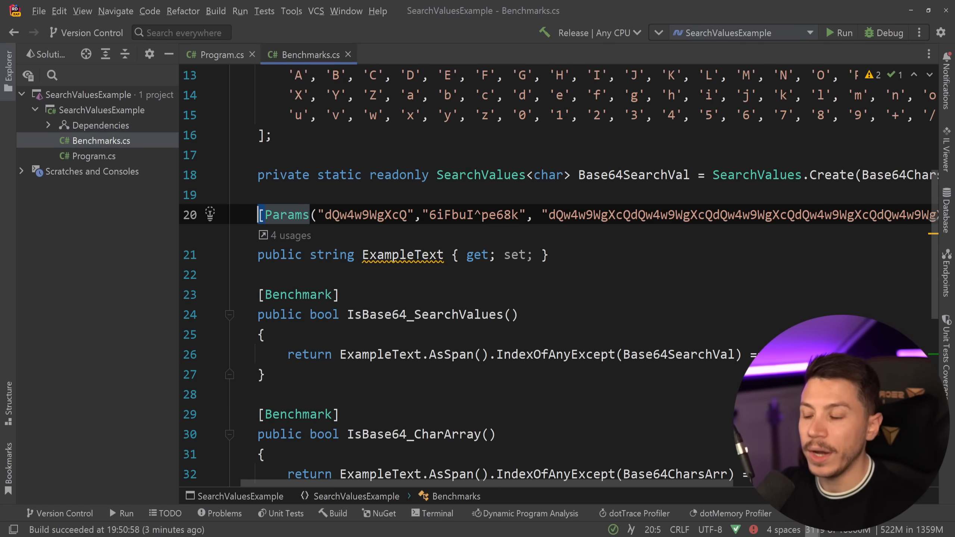
scroll(down, 3)
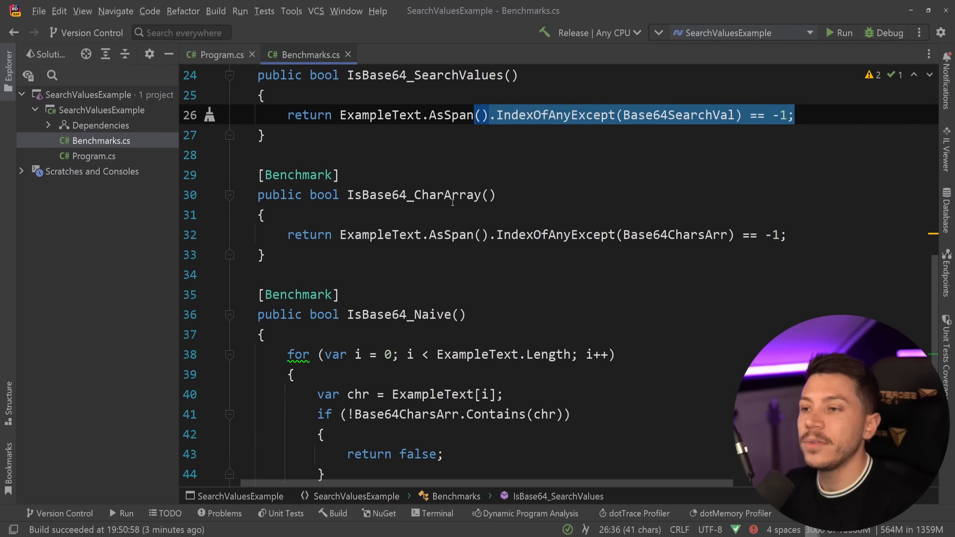
mouse_move(640, 235)
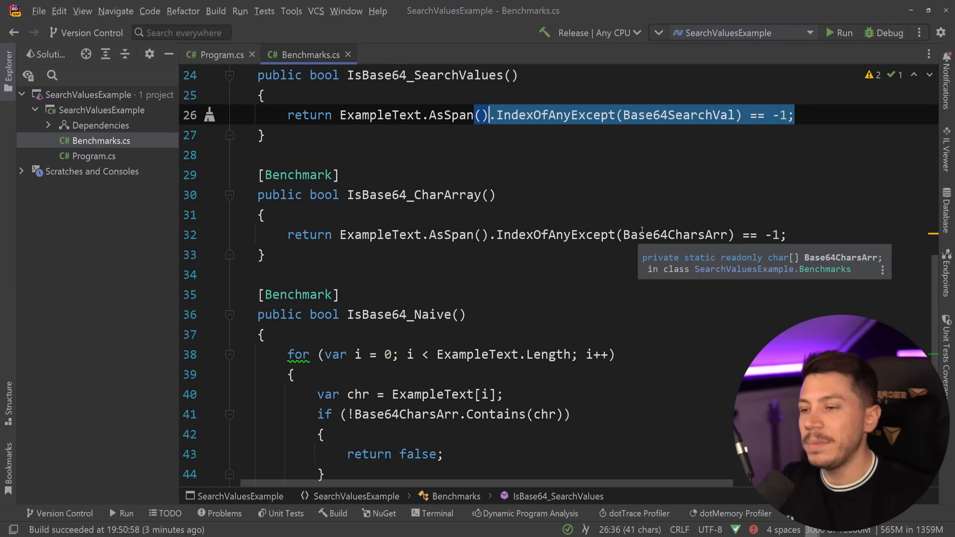
Scroll down through the SearchValues, char-array and naive benchmark methods
scroll(down, 3)
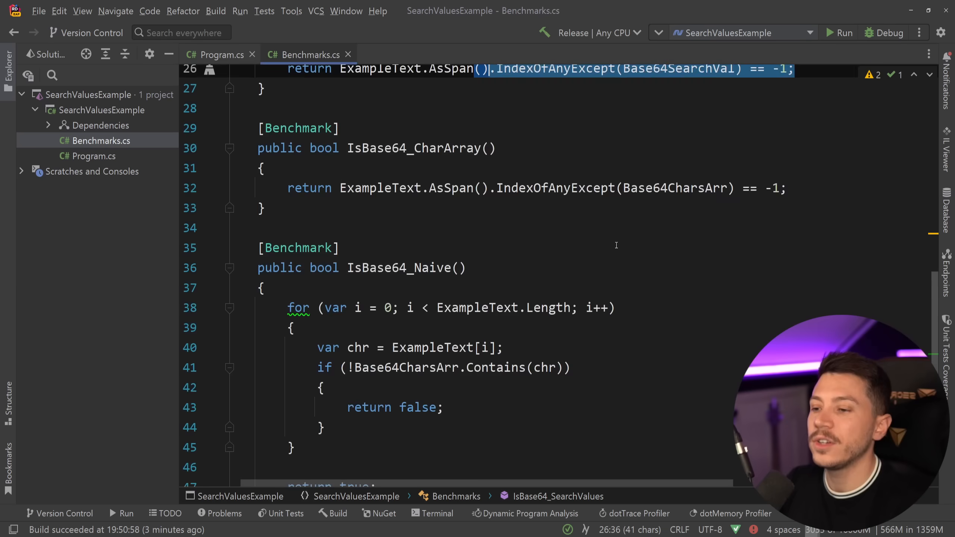
scroll(down, 3)
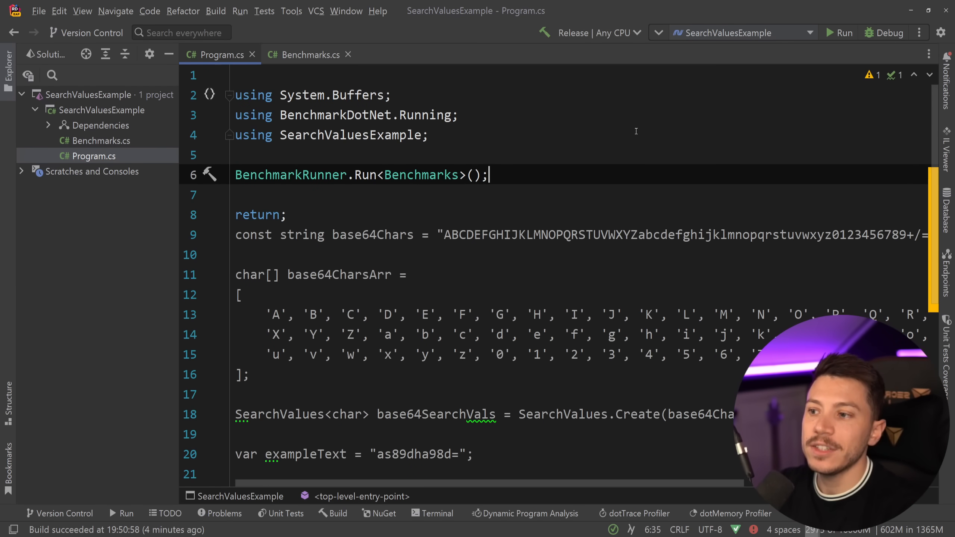
Run the BenchmarkDotNet benchmarks from the toolbar
click(844, 33)
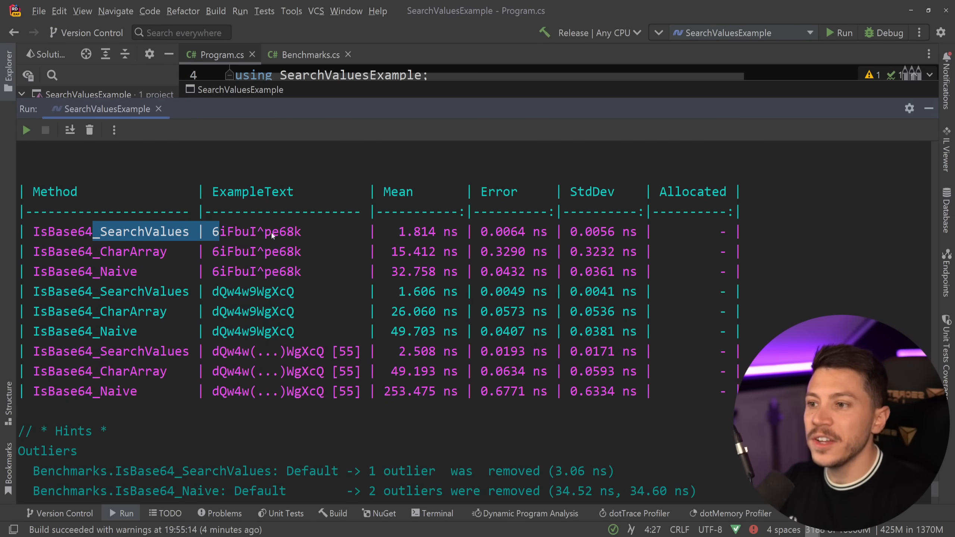
Highlight the 1.814 ns SearchValues mean in the results table for comparison
double_click(426, 232)
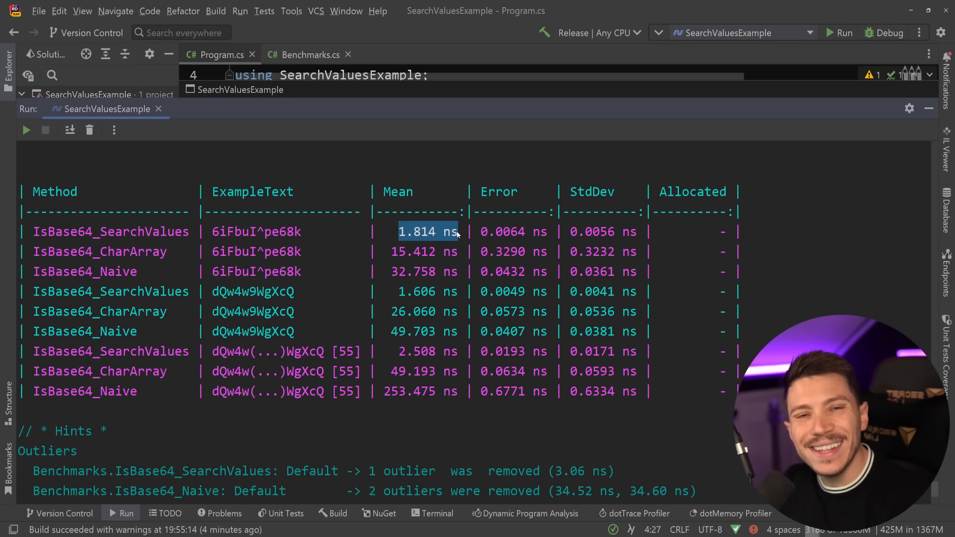
mouse_move(406, 292)
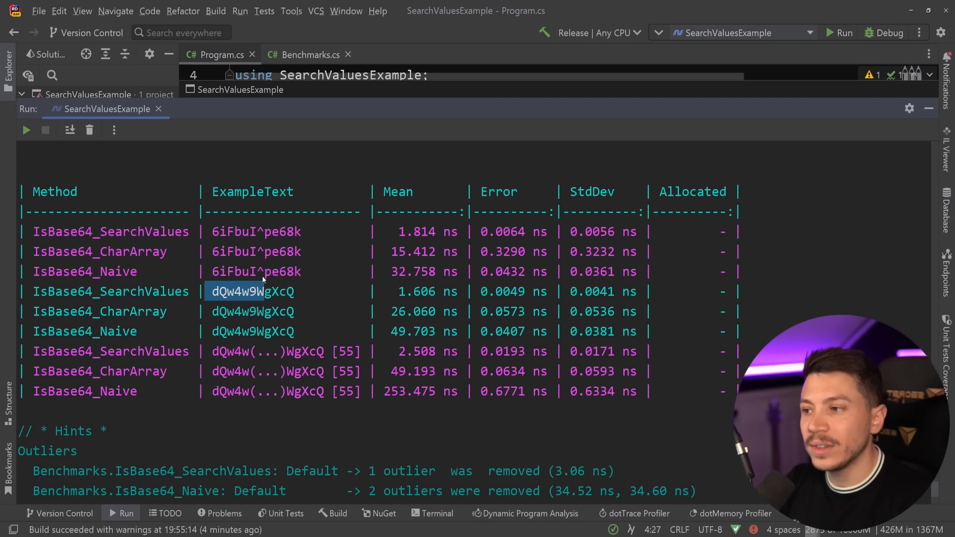
click(423, 352)
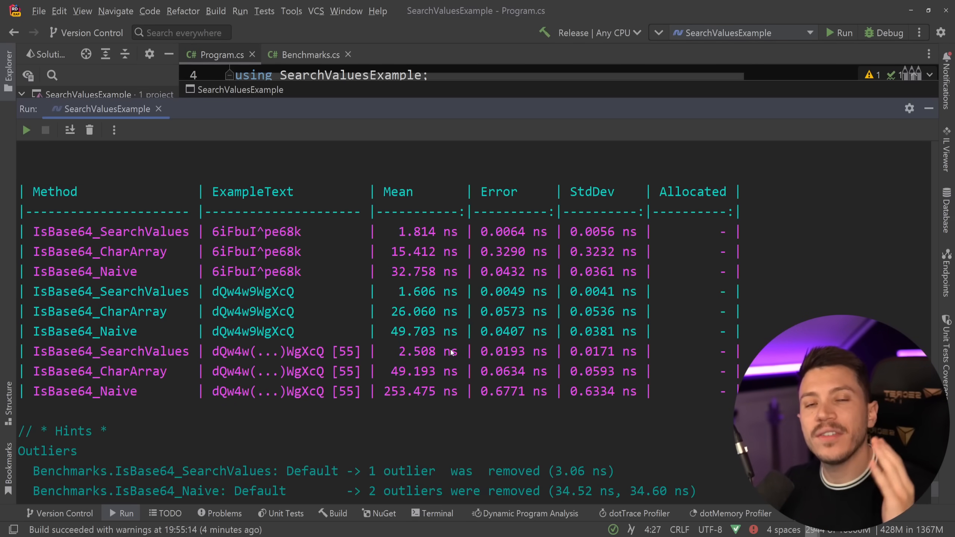
mouse_move(407, 291)
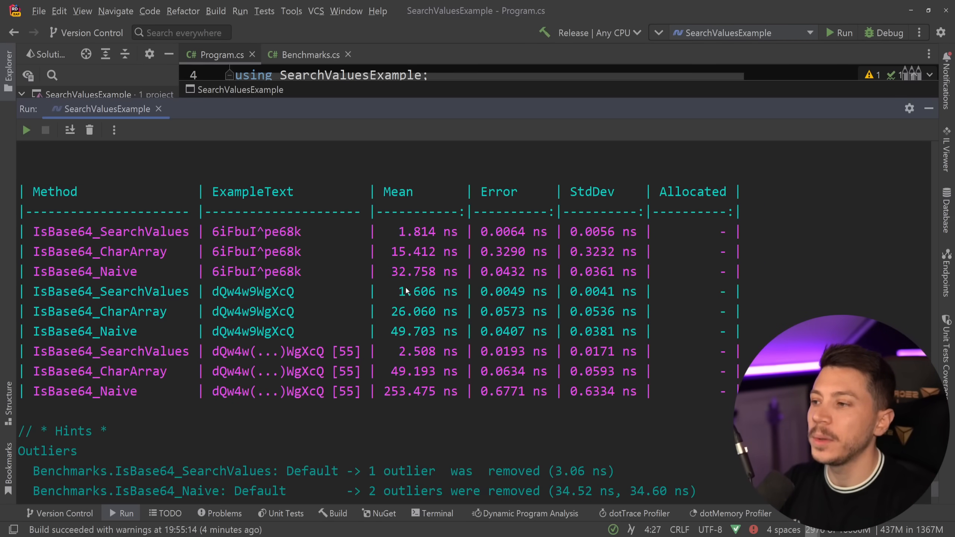
double_click(405, 251)
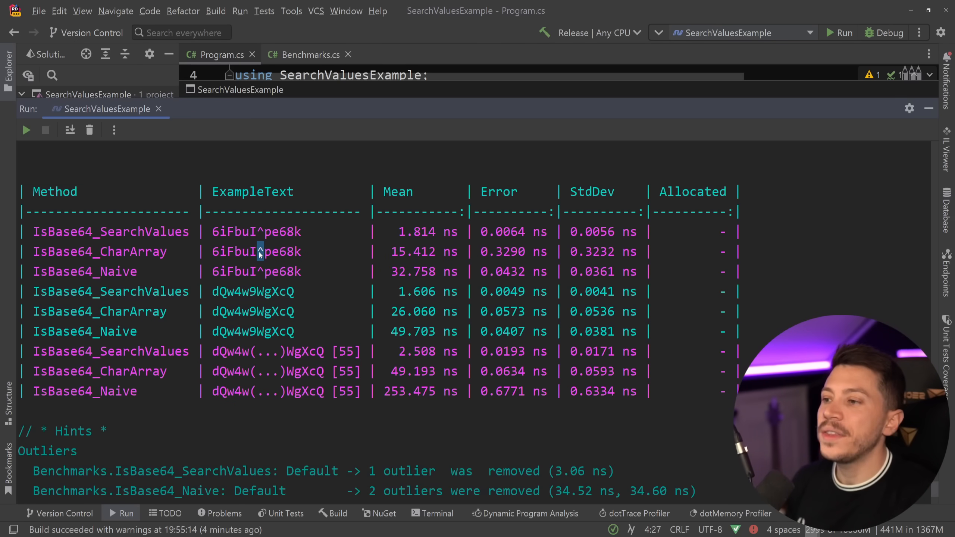
mouse_move(397, 278)
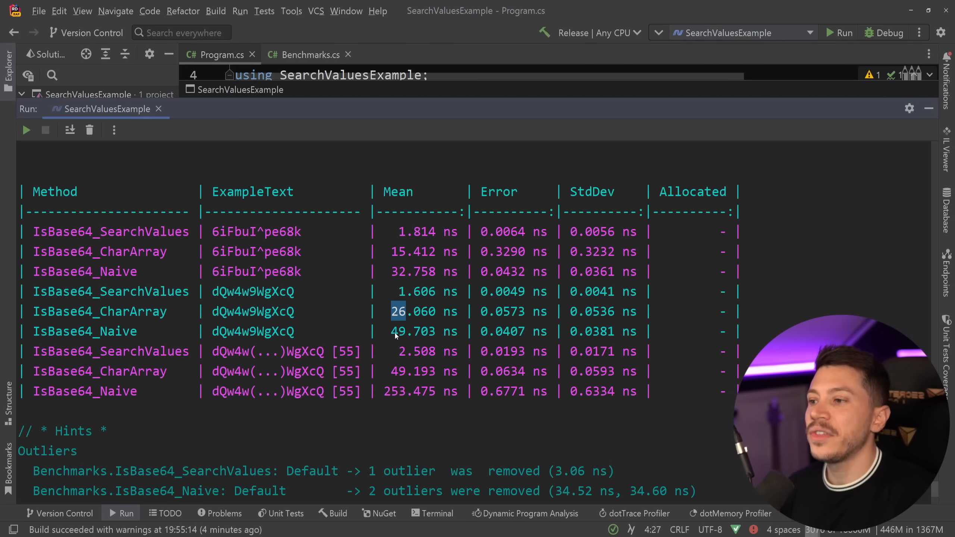
mouse_move(398, 378)
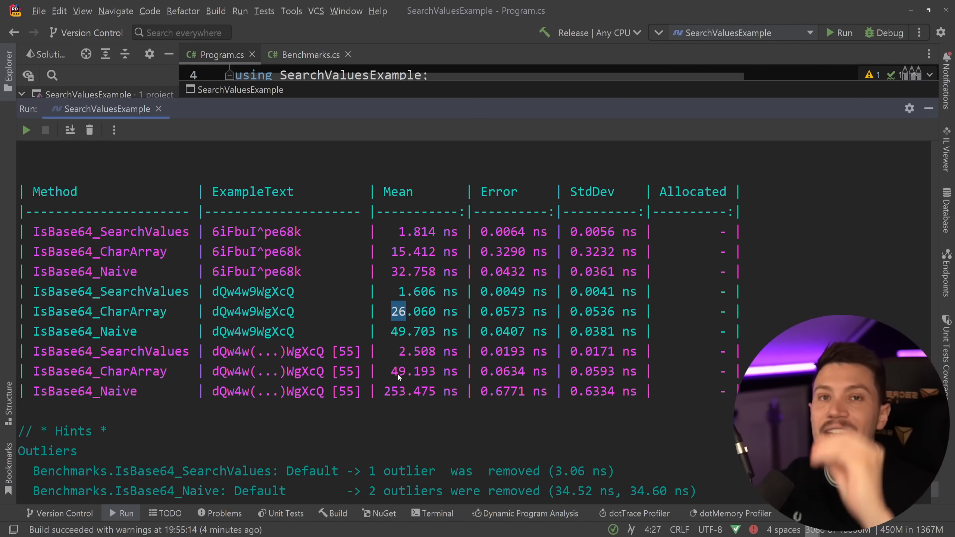
mouse_move(417, 404)
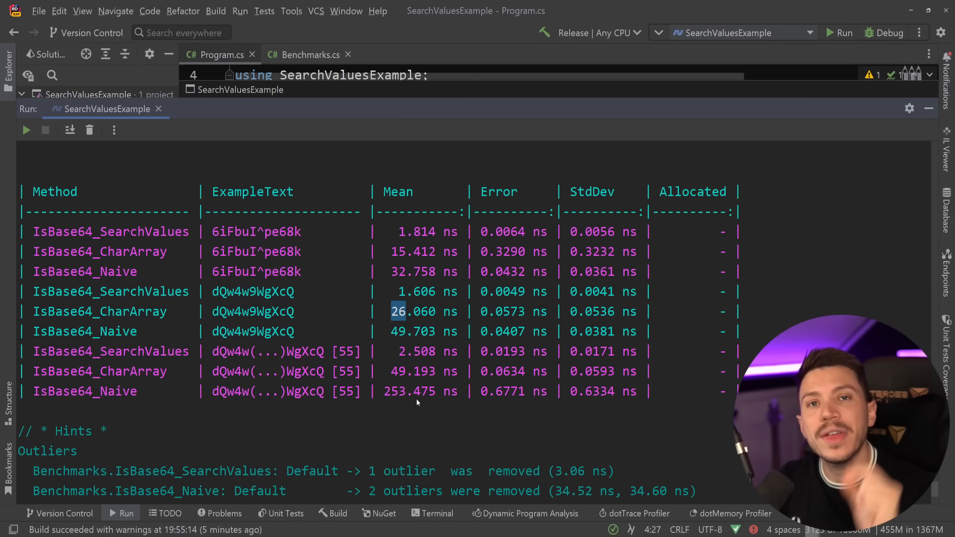
mouse_move(892, 161)
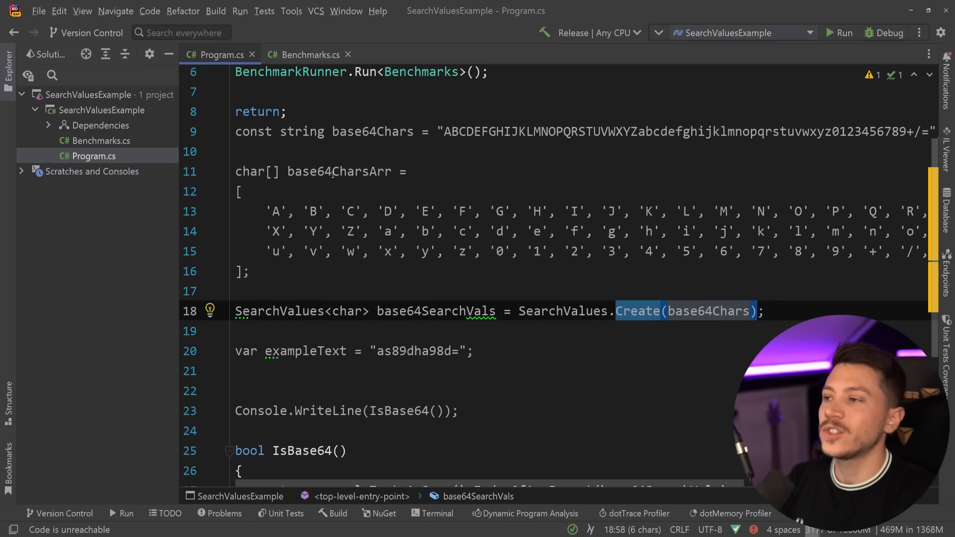
Return to Benchmarks.cs and navigate into SearchValues.Create(Base64Chars)
click(311, 55)
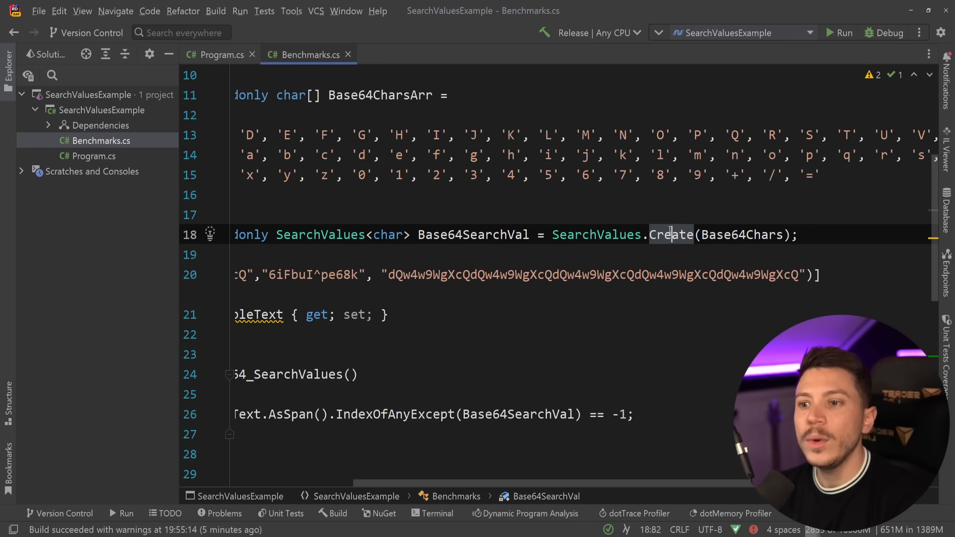
click(670, 235)
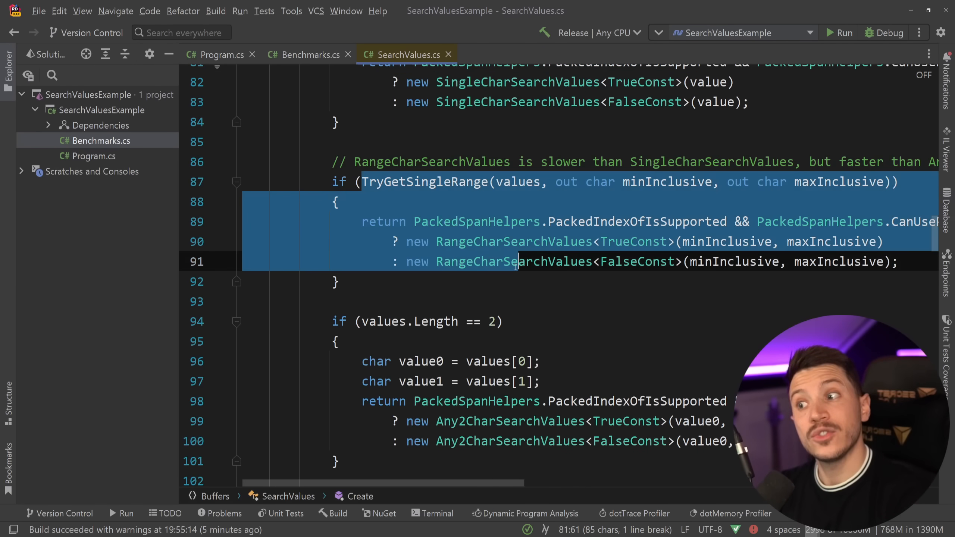
Scroll through SearchValues.Create's branches down to the Latin1 and Probabilistic fallbacks
scroll(down, 3)
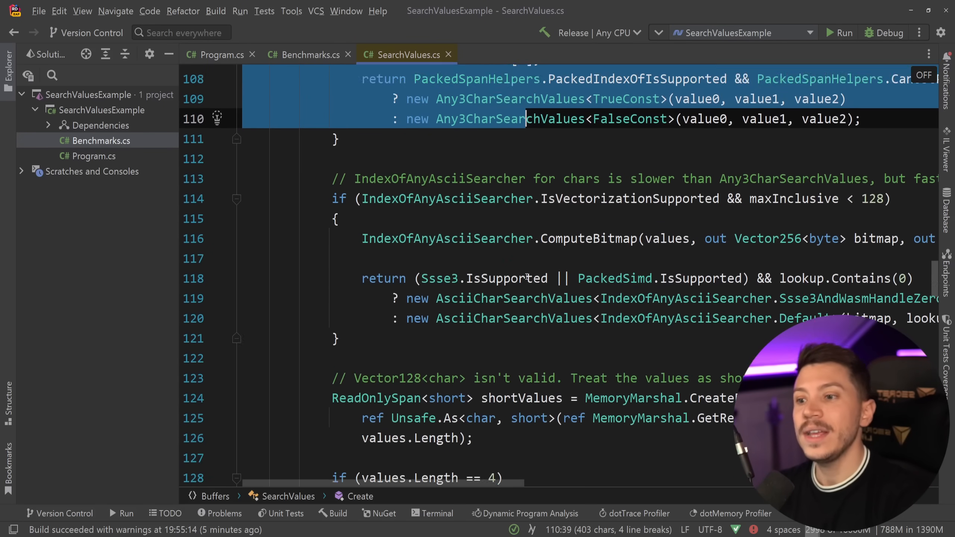
scroll(down, 3)
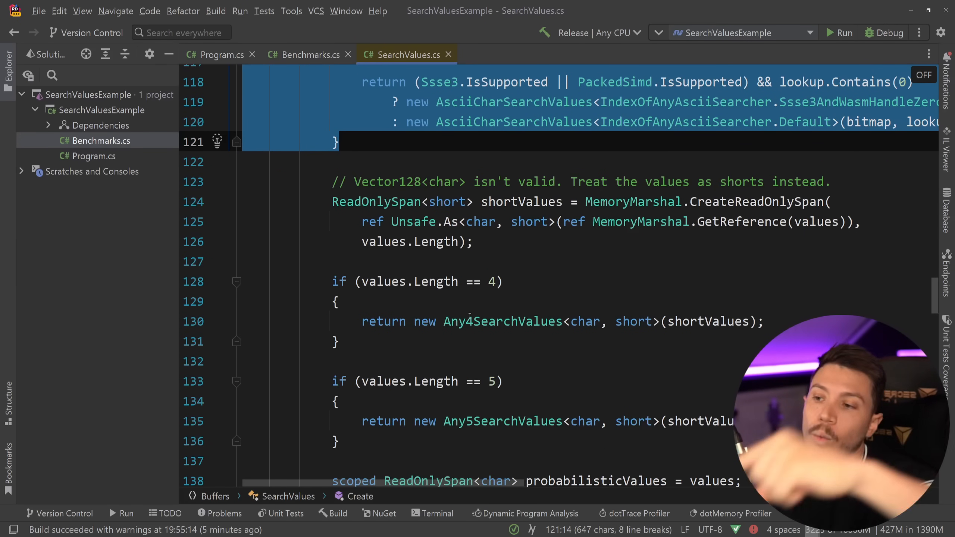
scroll(down, 3)
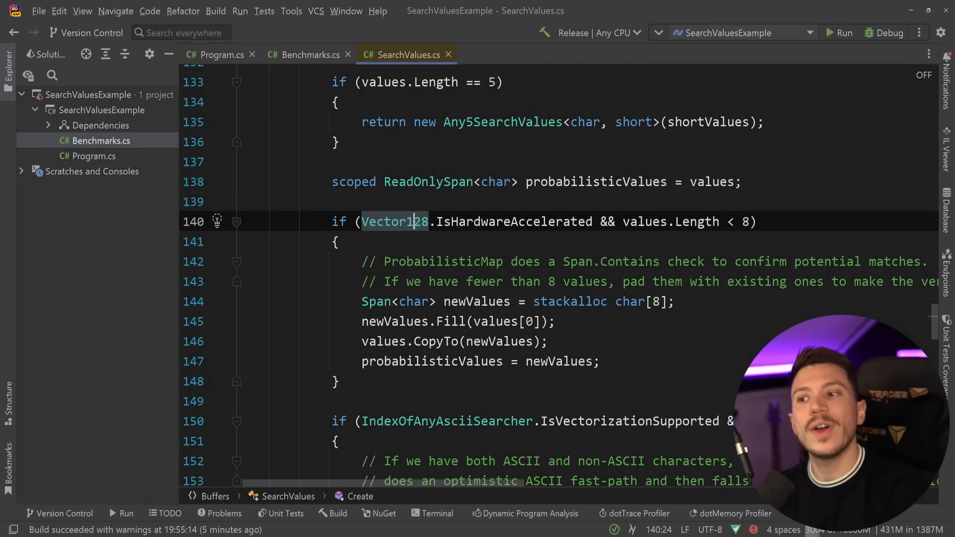
scroll(up, 3)
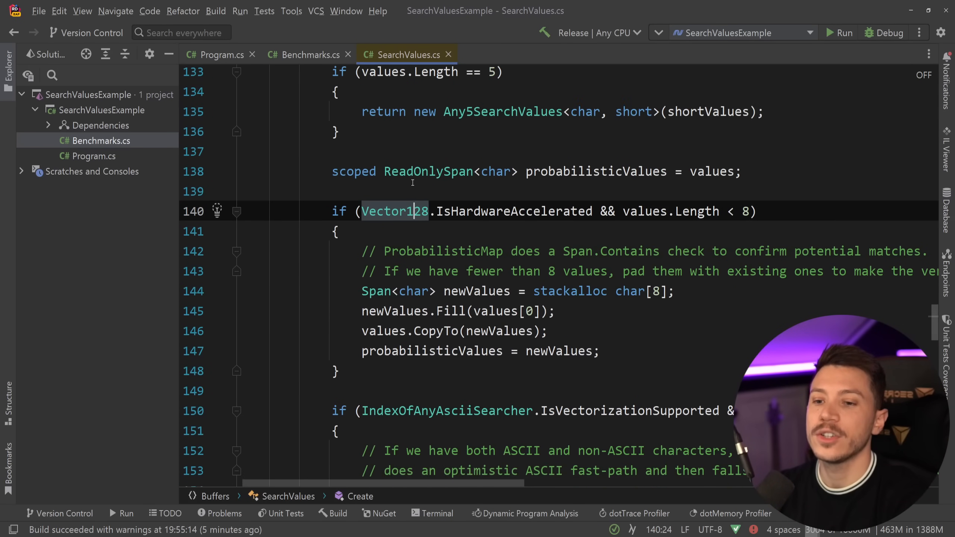
scroll(down, 3)
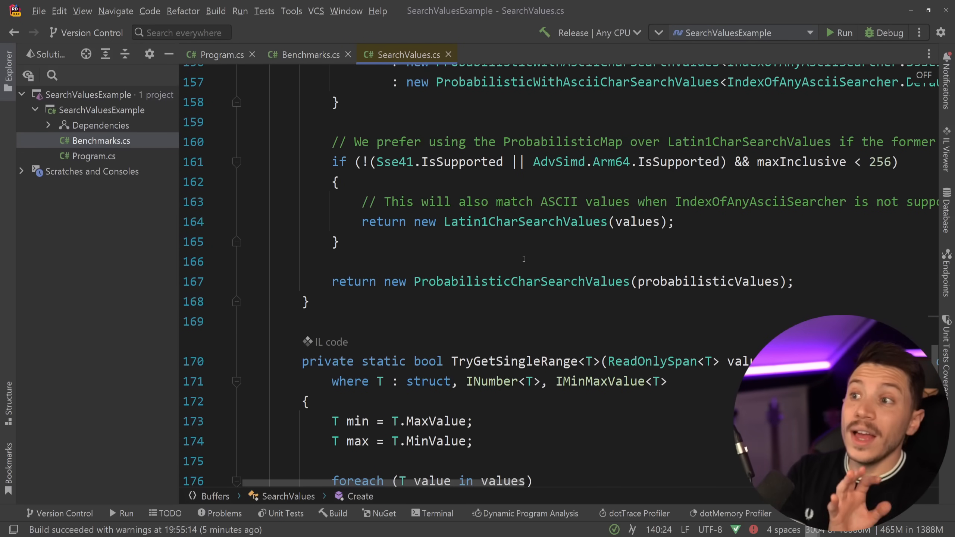